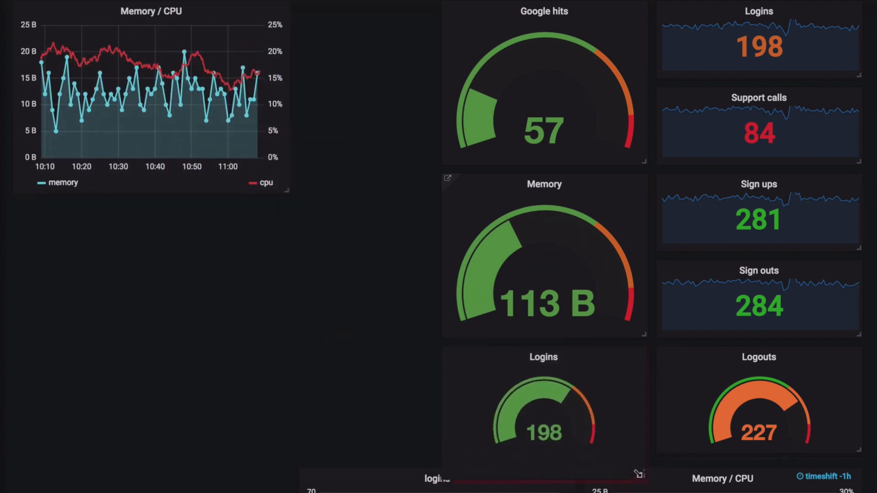
Open 'Install on macOS' and select the 'brew install grafana' and 'brew services start grafana' commands
scroll("down", 3)
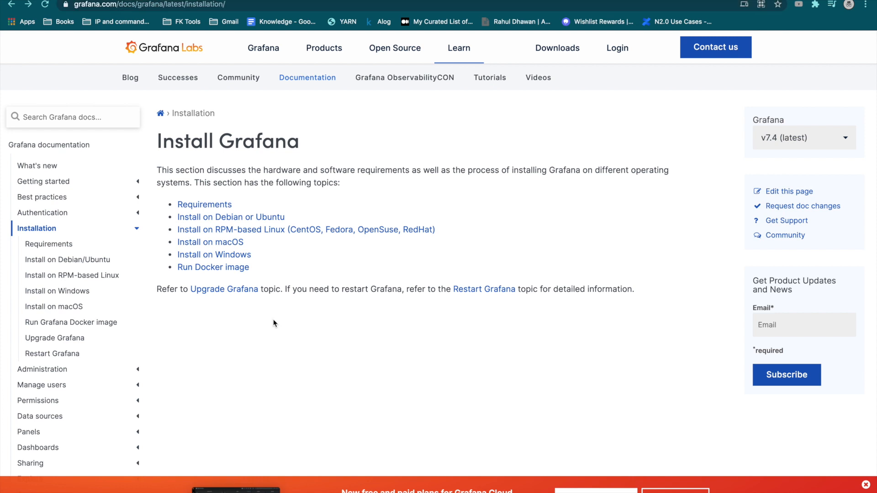
mouse_move(281, 241)
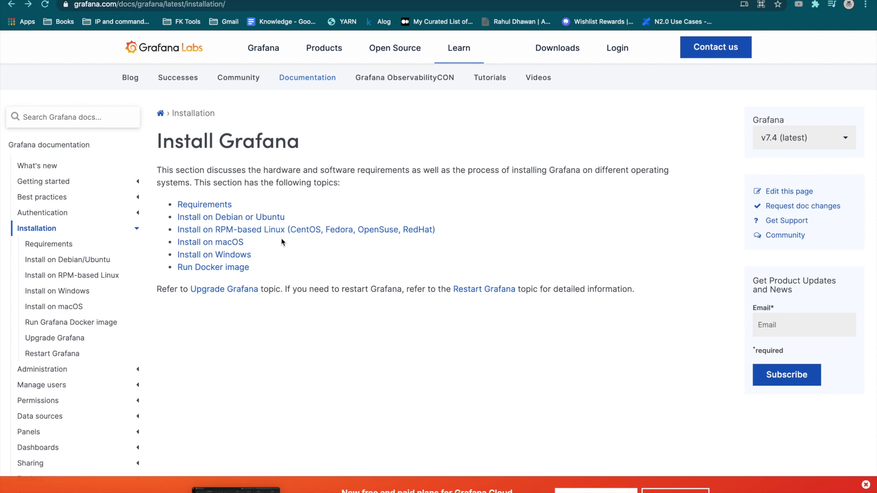
mouse_move(235, 246)
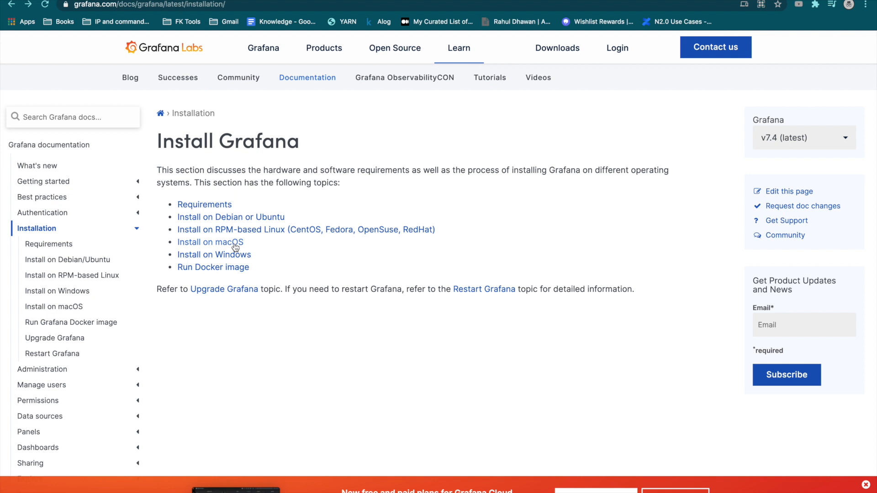
left_click(210, 242)
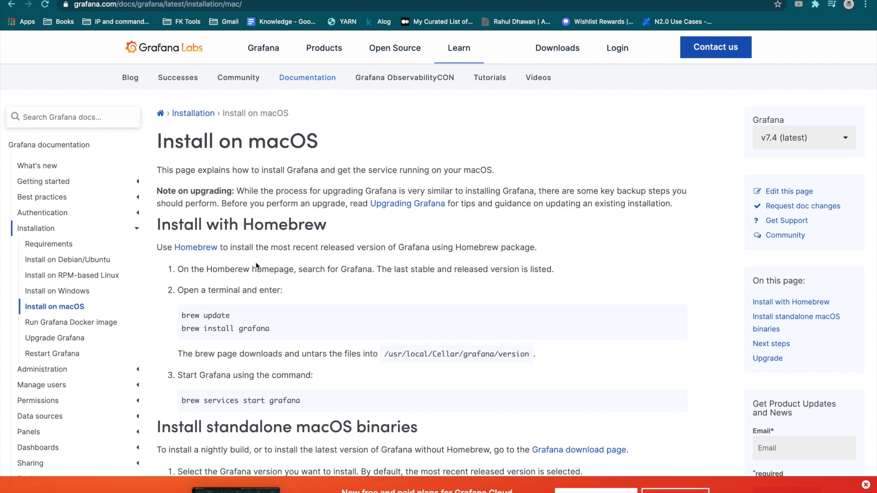
scroll("down", 3)
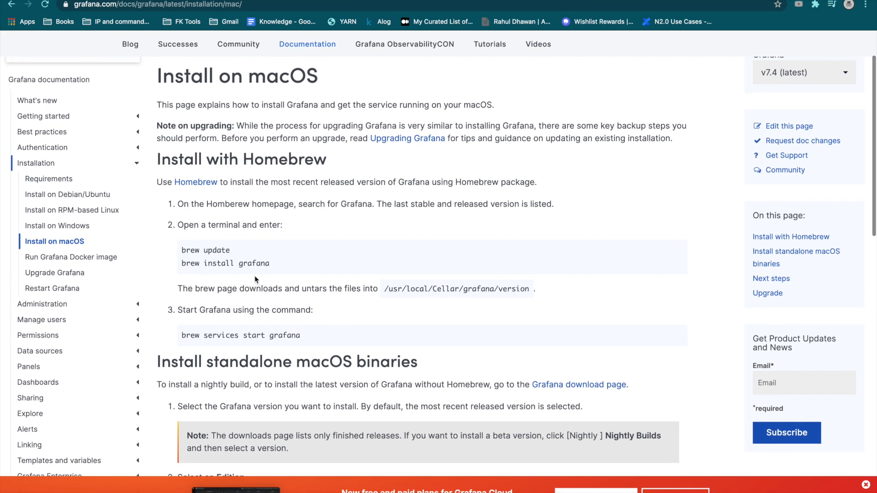
mouse_move(181, 269)
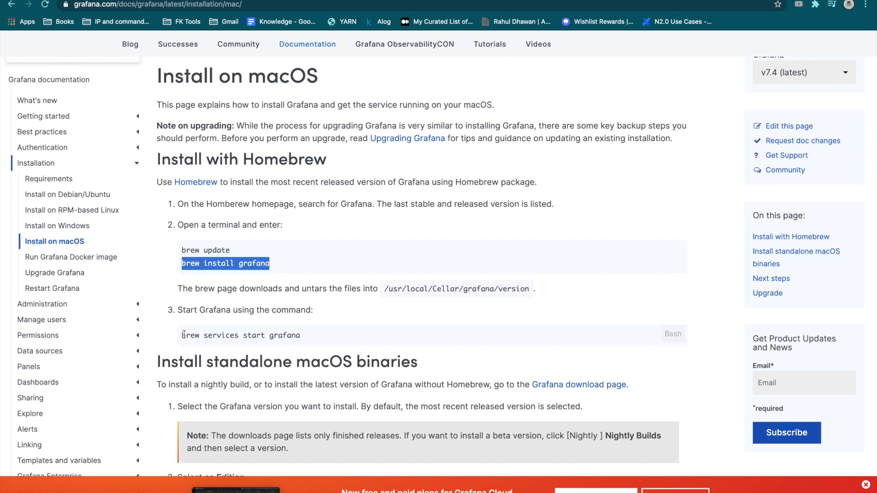
left_click(184, 335)
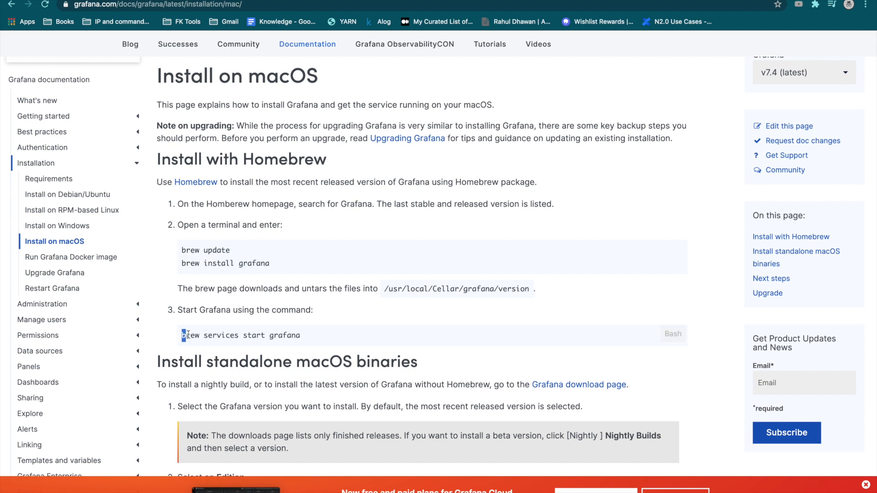
double_click(241, 335)
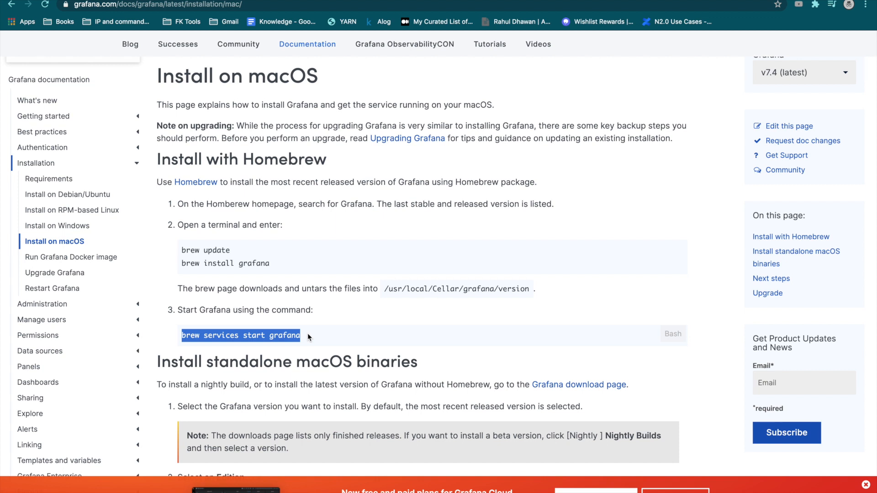
left_click(400, 319)
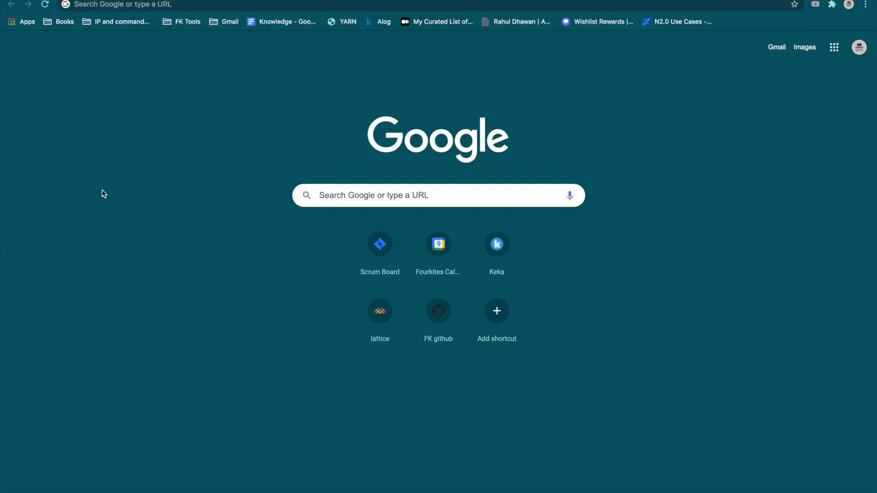
Enter the local Grafana address localhost:9003 in the new tab's address bar
left_click(118, 5)
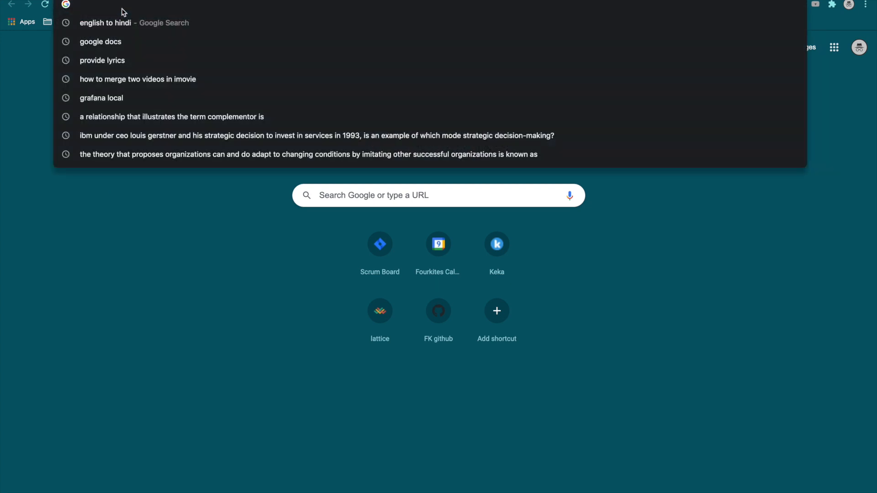
type("localhost:9003")
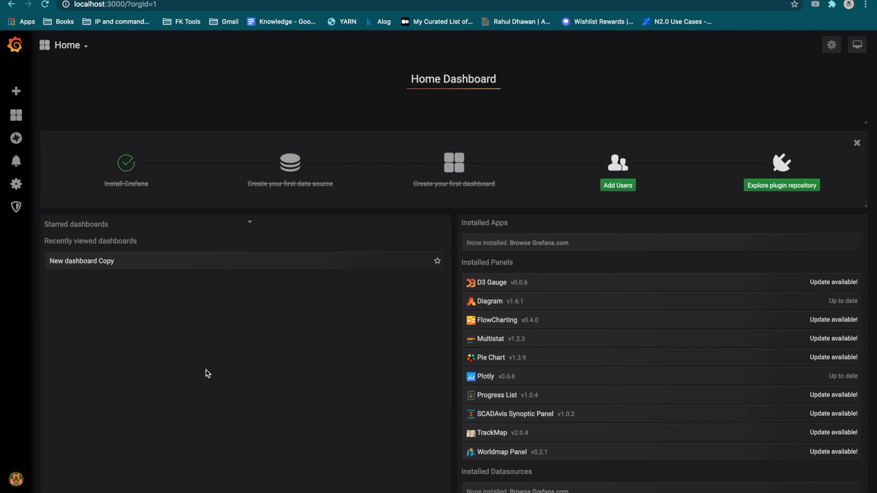
mouse_move(205, 372)
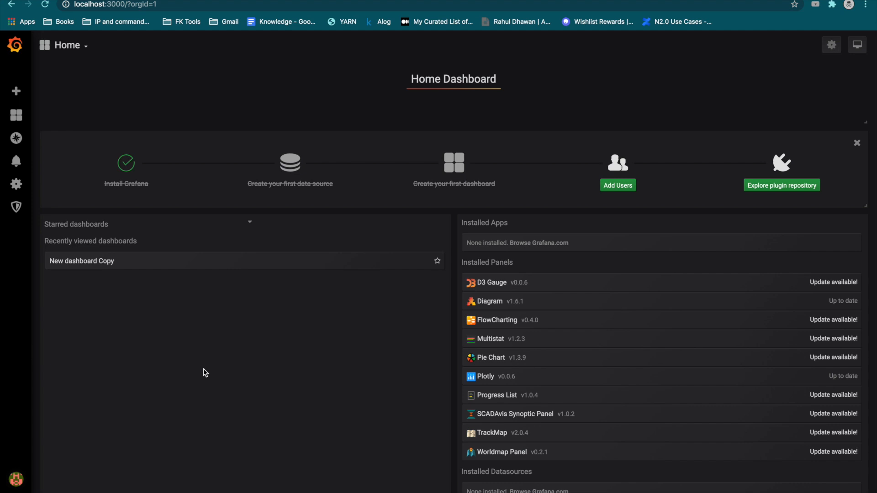
mouse_move(211, 339)
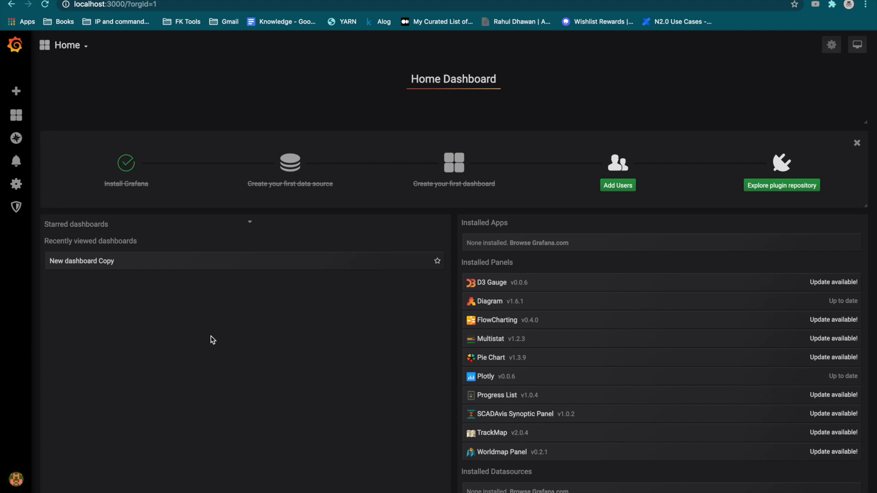
mouse_move(222, 291)
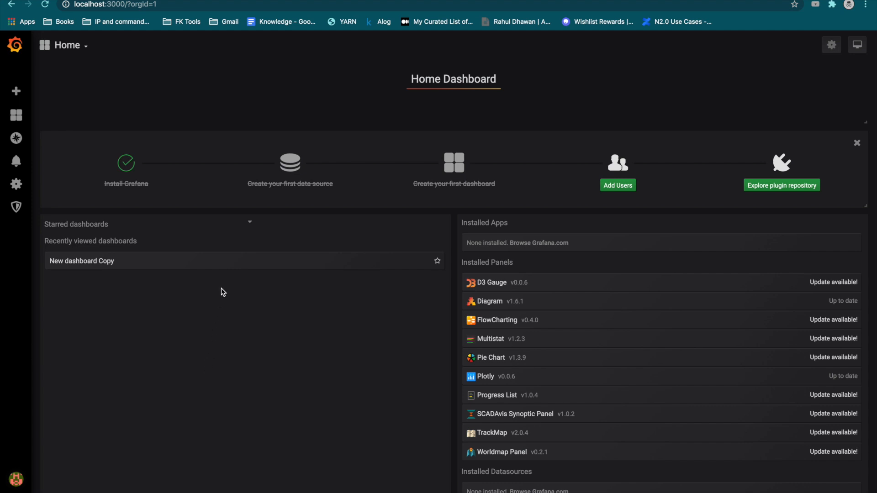
mouse_move(17, 115)
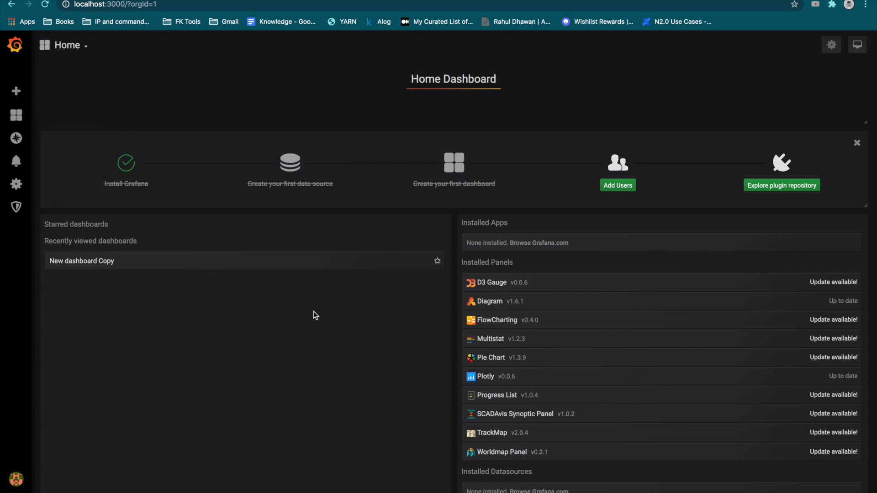
Choose Home from the sidebar Dashboards menu
left_click(15, 115)
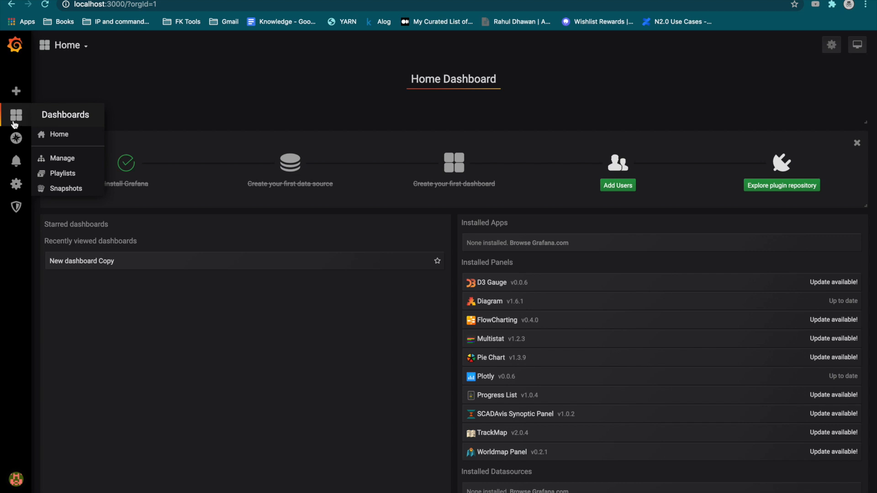
mouse_move(51, 134)
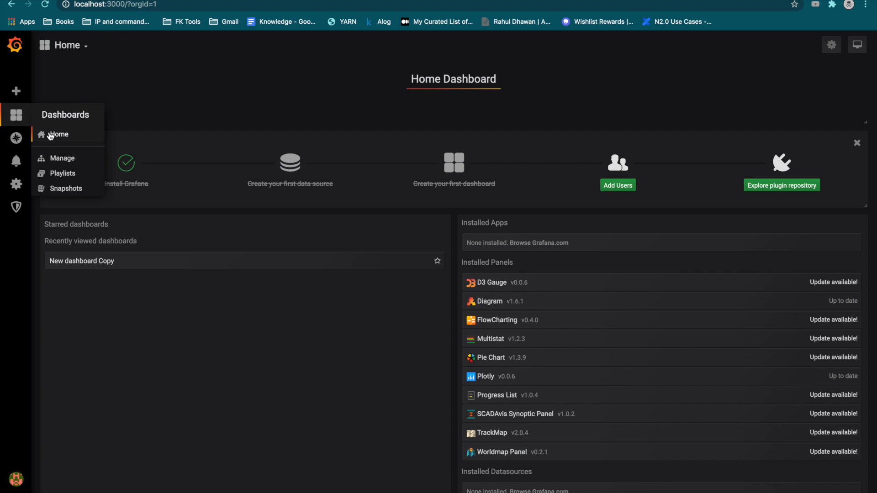
left_click(59, 134)
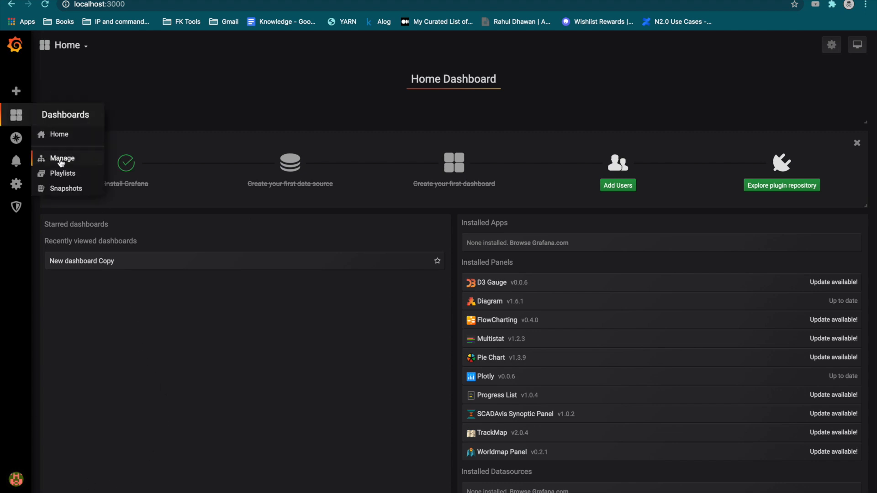
Open Dashboards > Manage to list 'New dashboard Copy' in the General folder
left_click(62, 159)
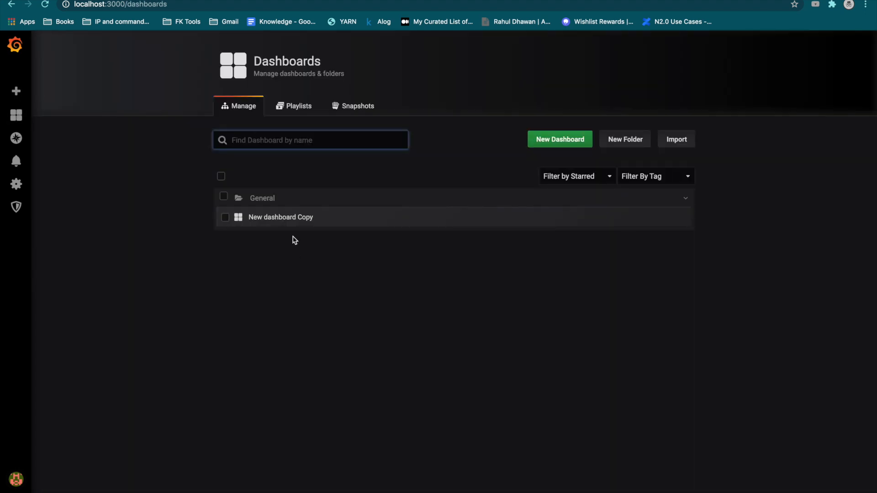
mouse_move(278, 241)
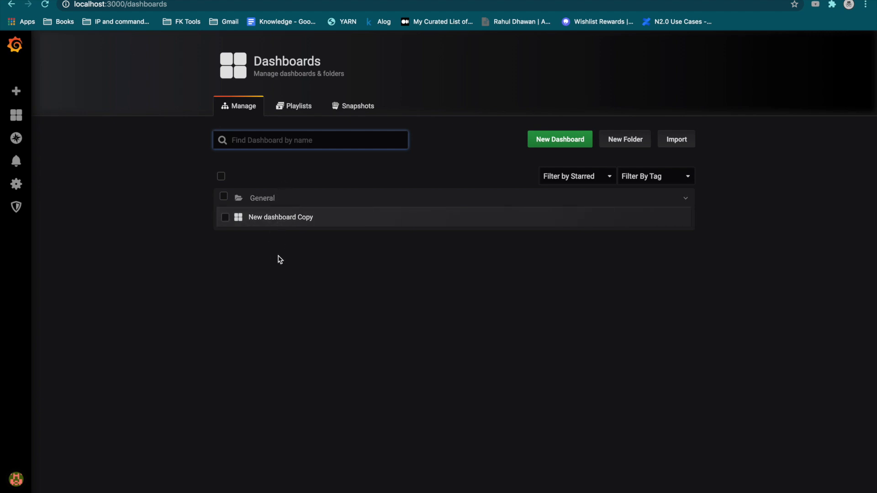
mouse_move(288, 234)
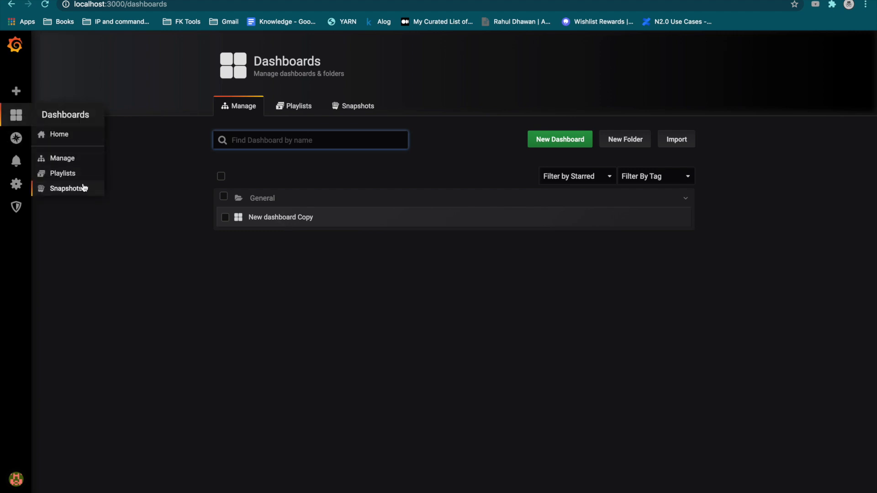
mouse_move(91, 192)
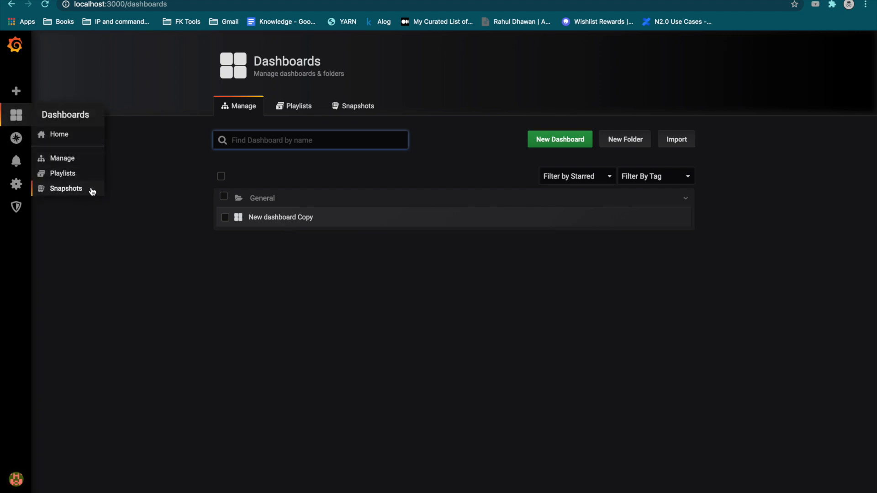
mouse_move(102, 243)
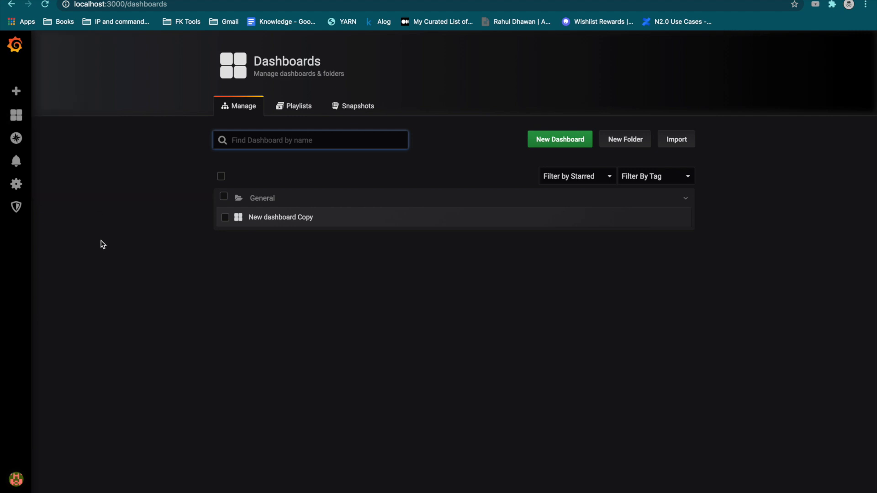
mouse_move(559, 139)
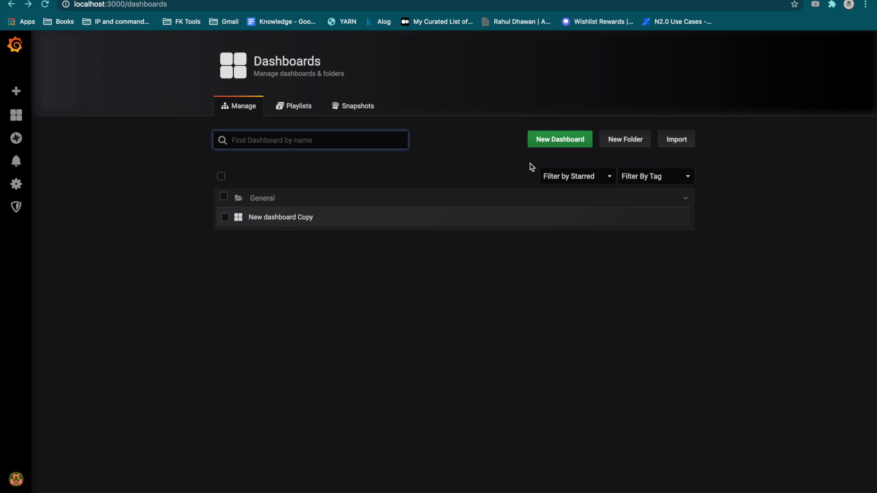
mouse_move(559, 139)
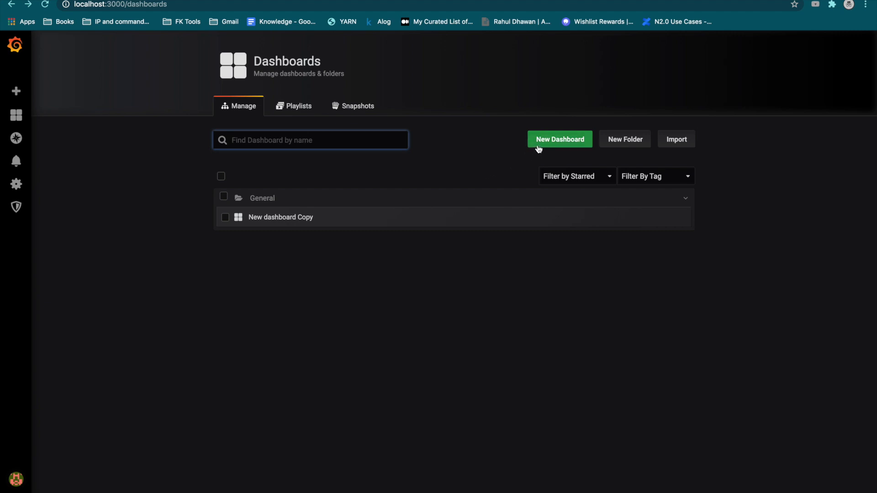
Start a new dashboard, then go to Configuration > Data Sources
left_click(558, 140)
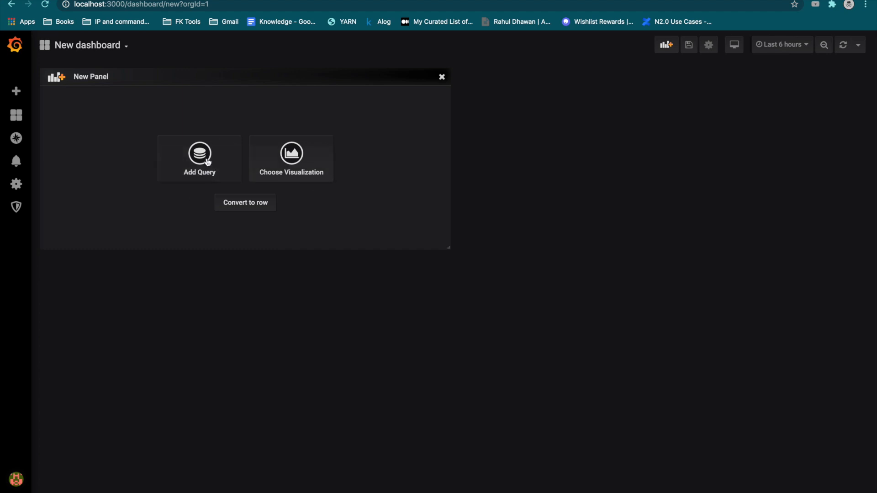
mouse_move(280, 168)
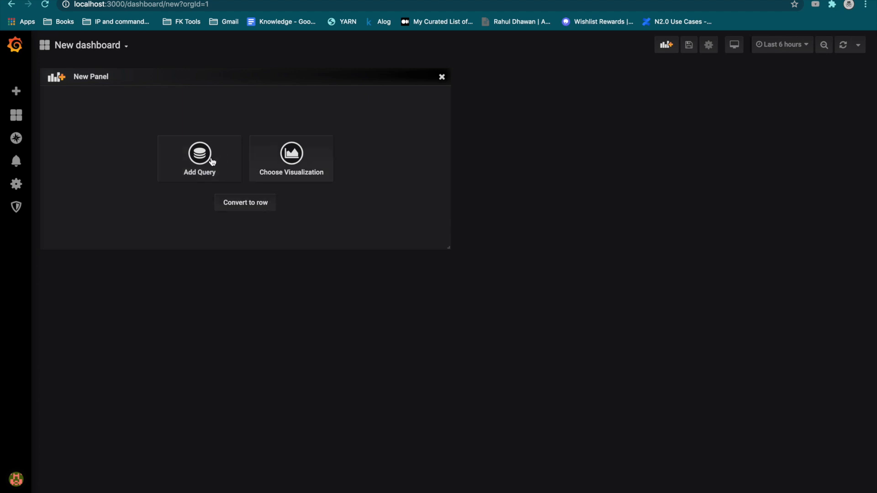
mouse_move(177, 78)
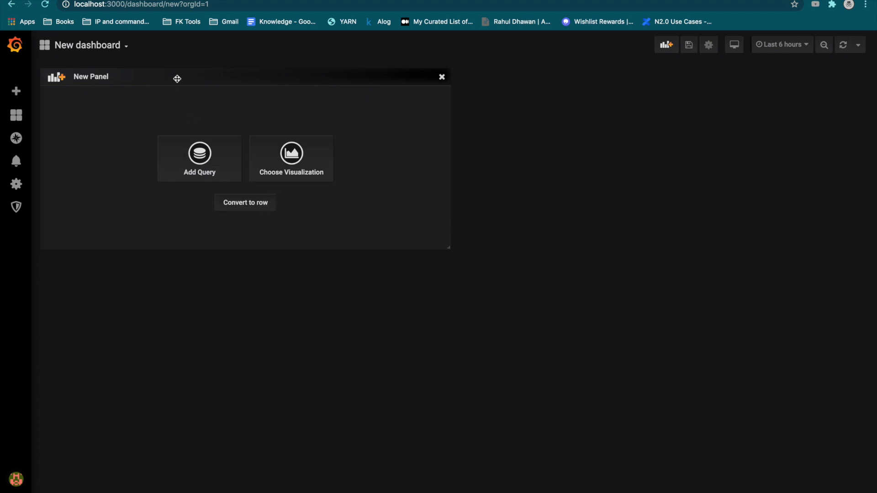
mouse_move(191, 70)
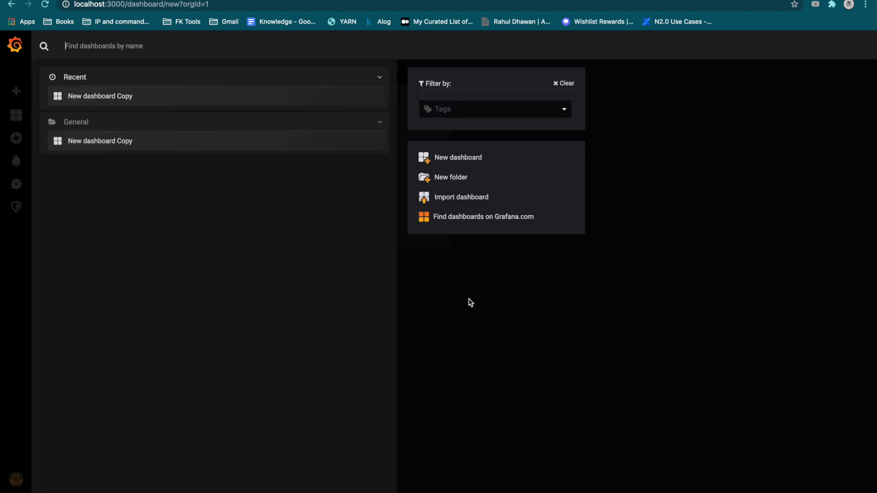
left_click(15, 184)
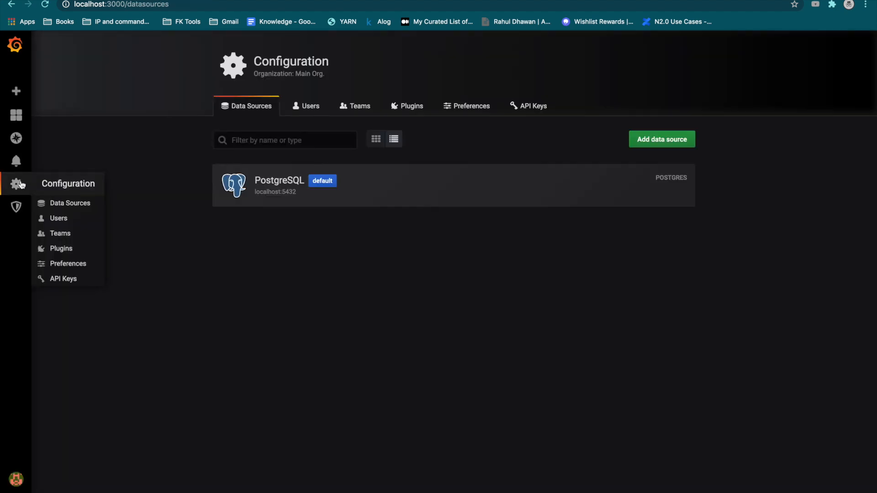
mouse_move(17, 89)
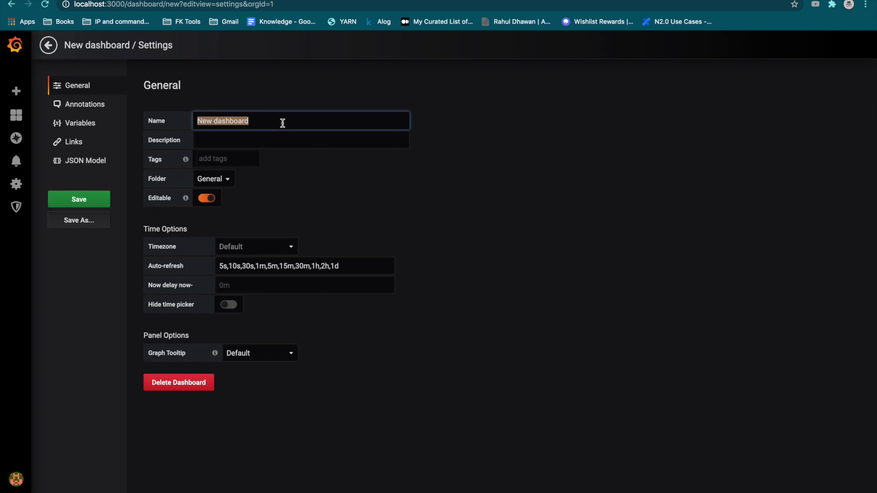
Enter 'First_adash' as the dashboard name and save
type("First_")
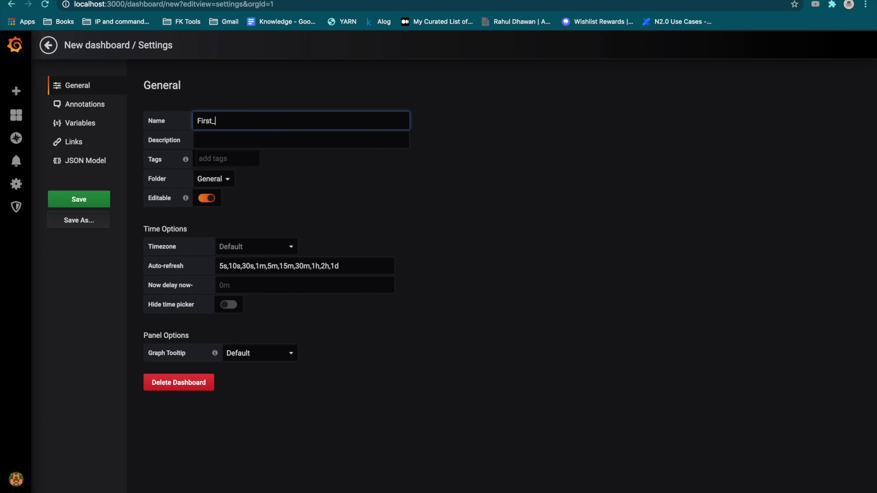
type("adash")
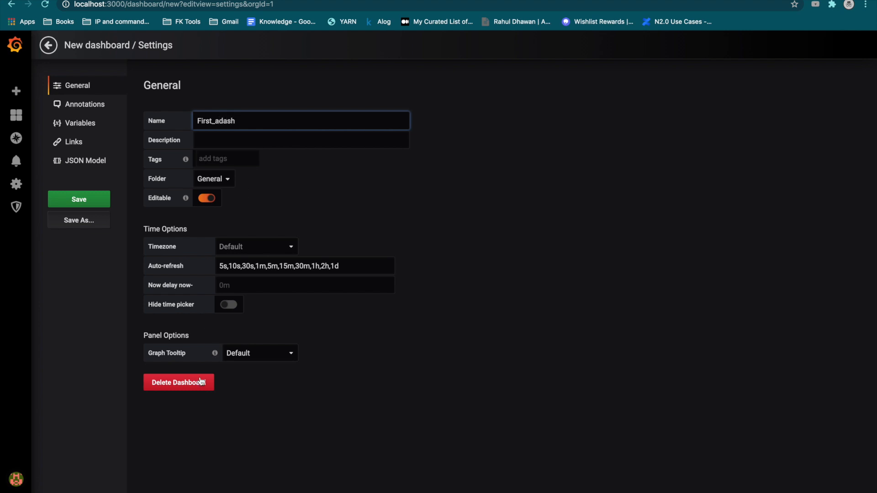
left_click(48, 45)
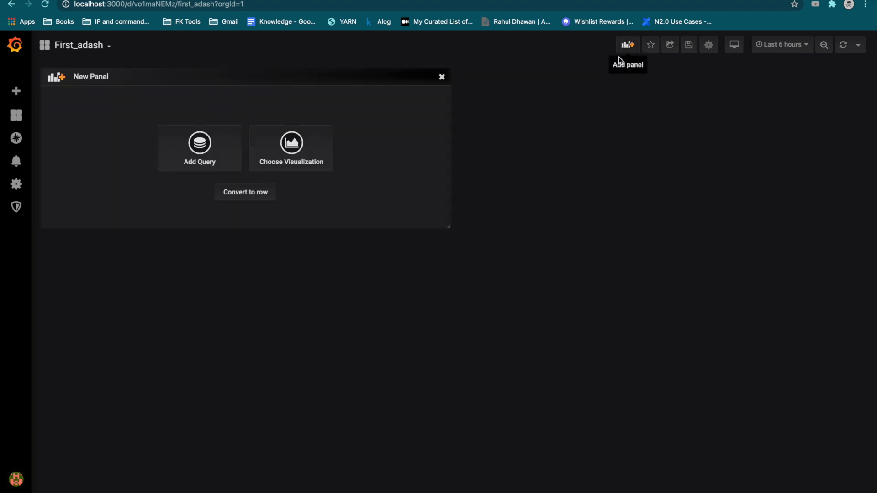
mouse_move(633, 48)
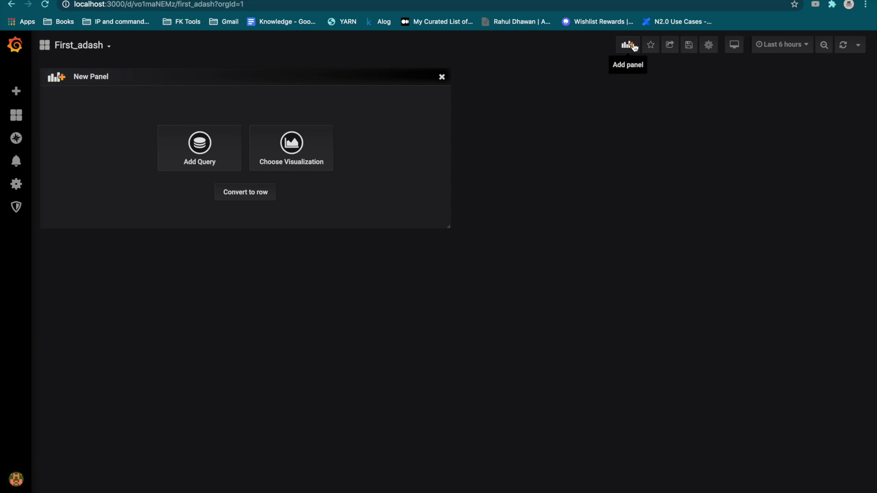
mouse_move(199, 155)
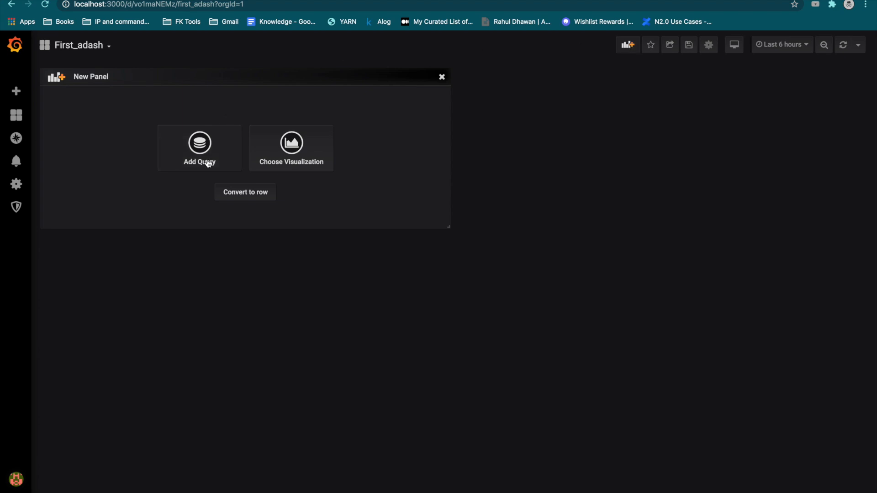
Add a query to the new panel and switch it to raw SQL editing
left_click(199, 148)
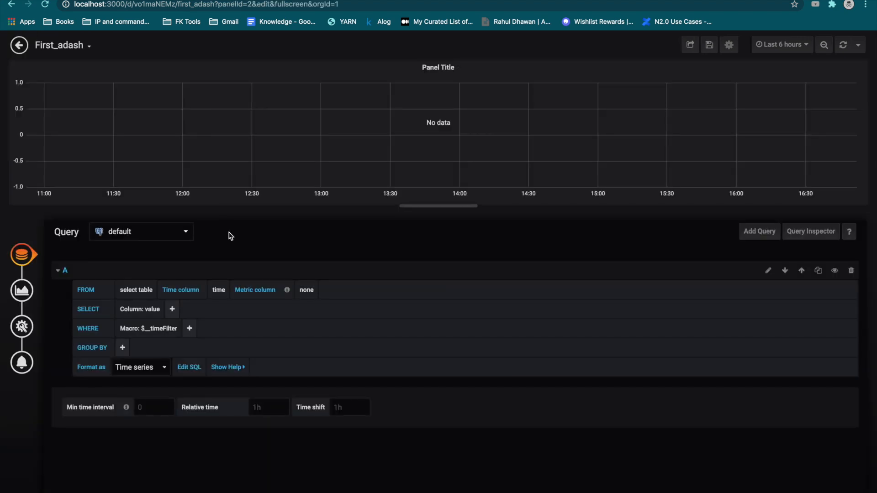
mouse_move(160, 279)
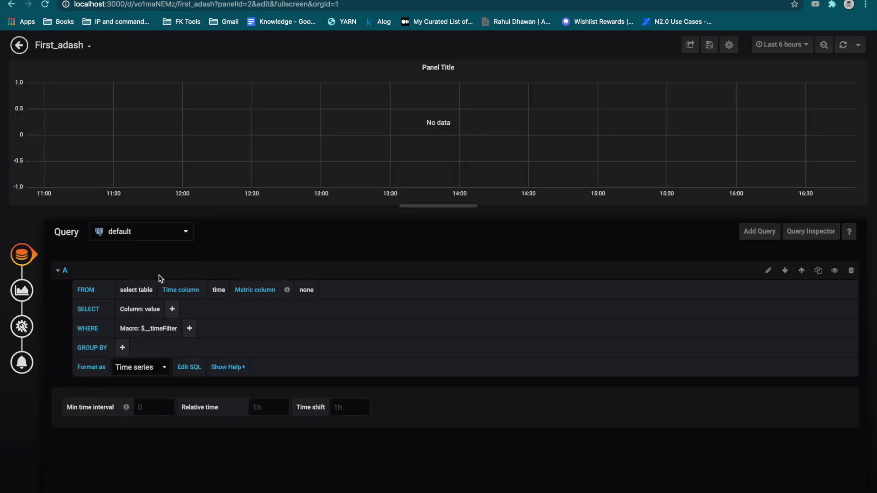
mouse_move(236, 336)
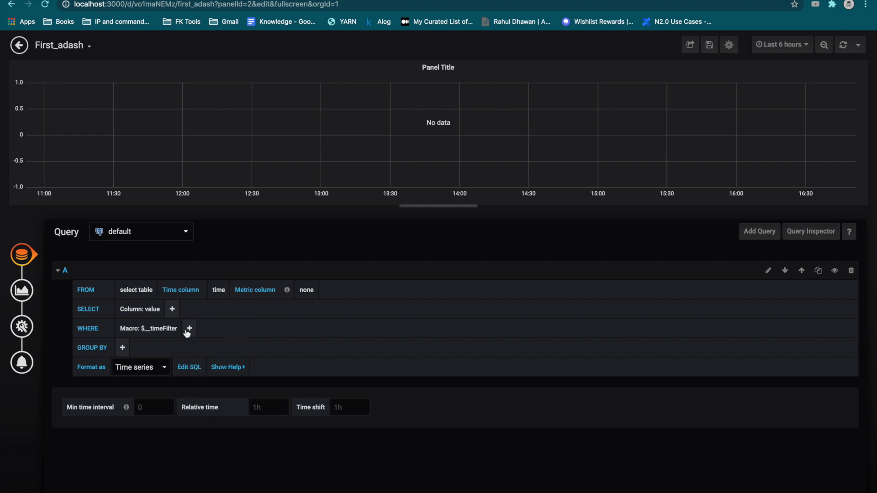
mouse_move(243, 299)
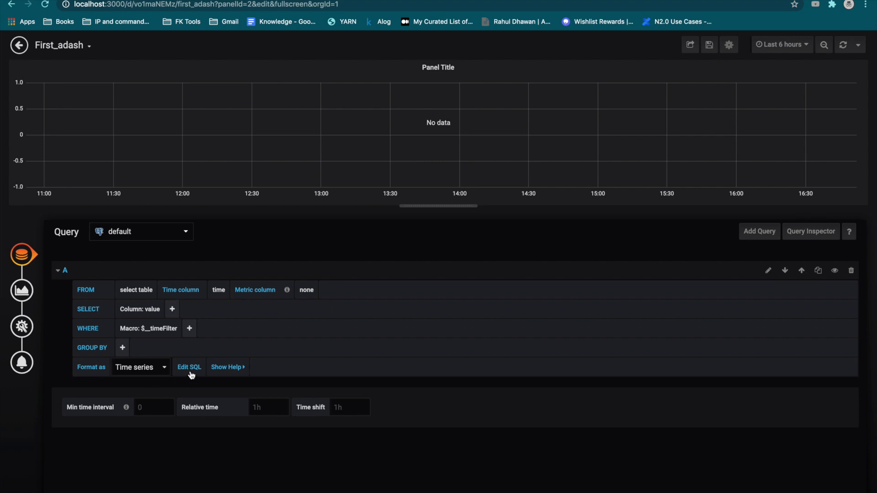
left_click(189, 367)
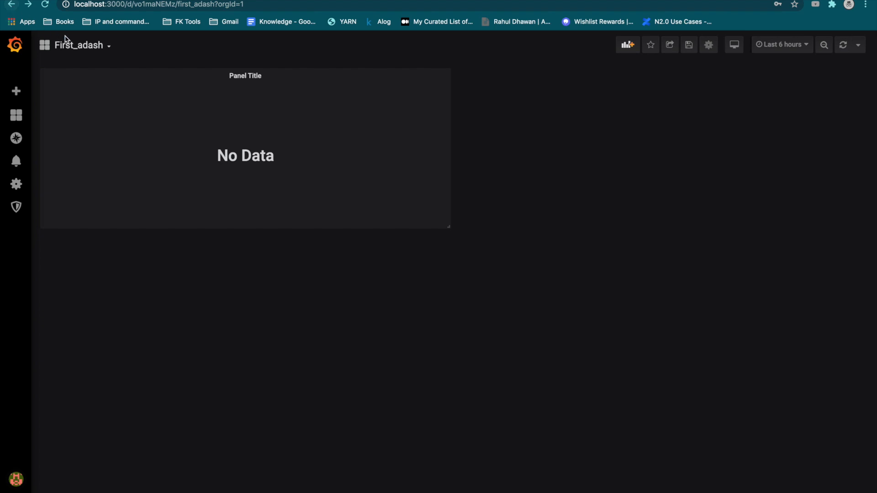
mouse_move(224, 250)
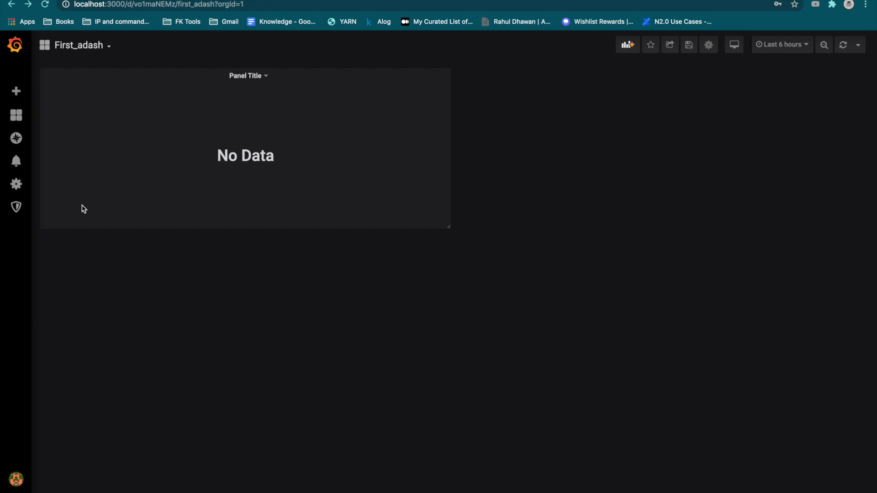
mouse_move(57, 200)
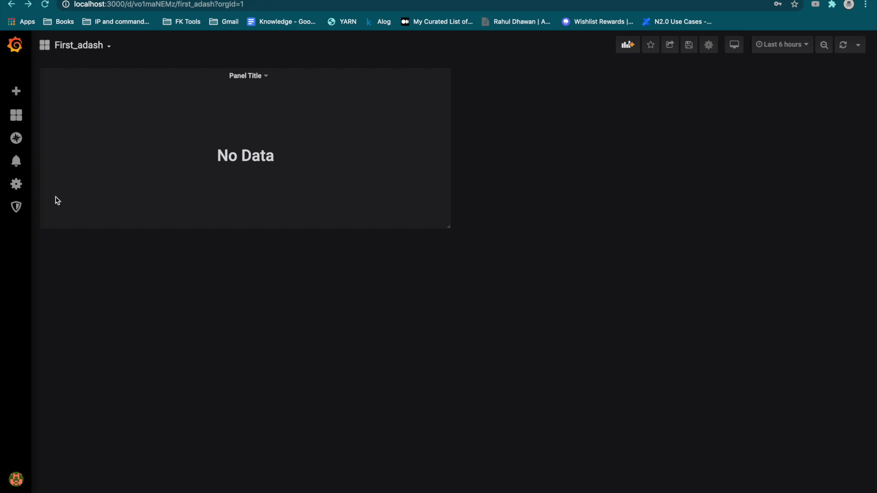
Go to Configuration > Data Sources, answering the unsaved changes prompt
left_click(15, 184)
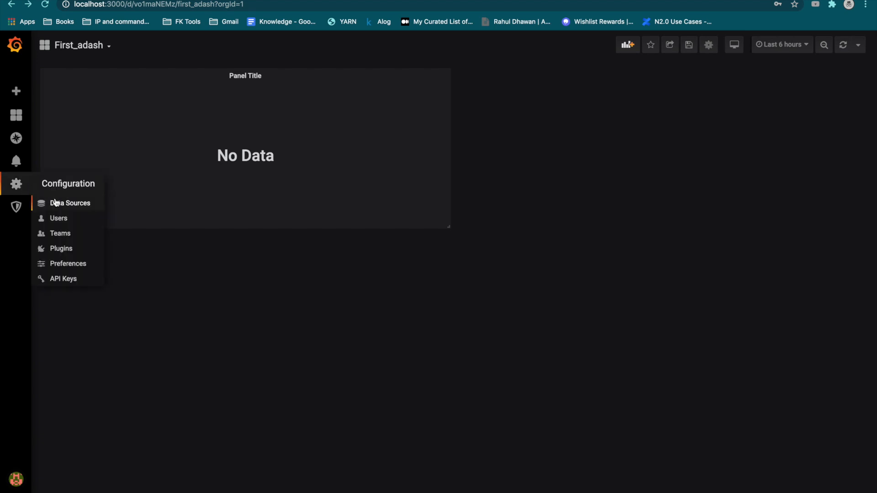
left_click(70, 202)
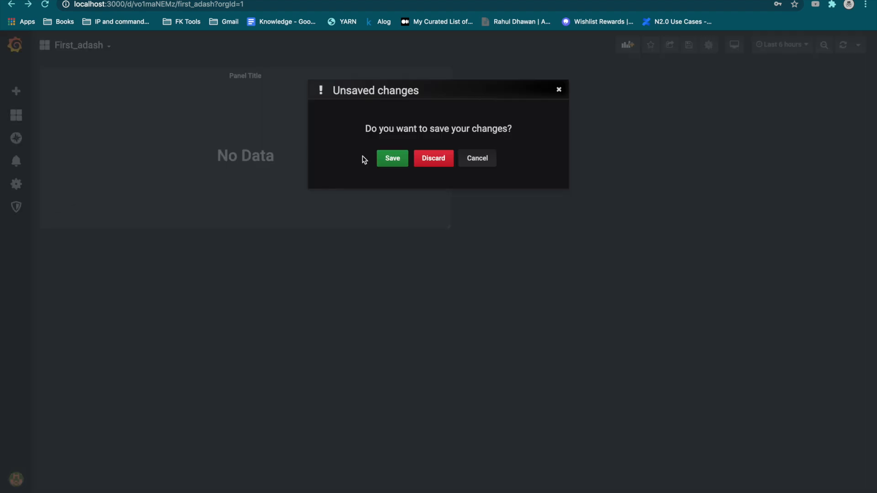
left_click(433, 157)
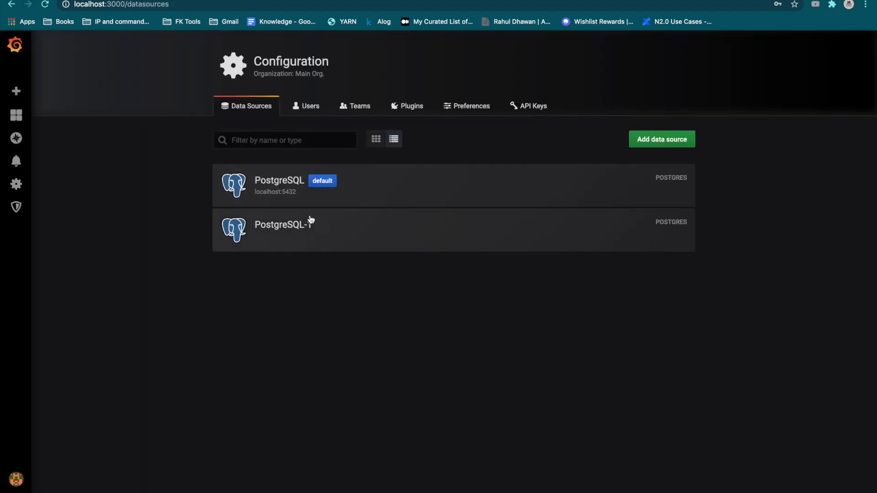
Add a data source and pick MySQL from the SQL section
left_click(661, 139)
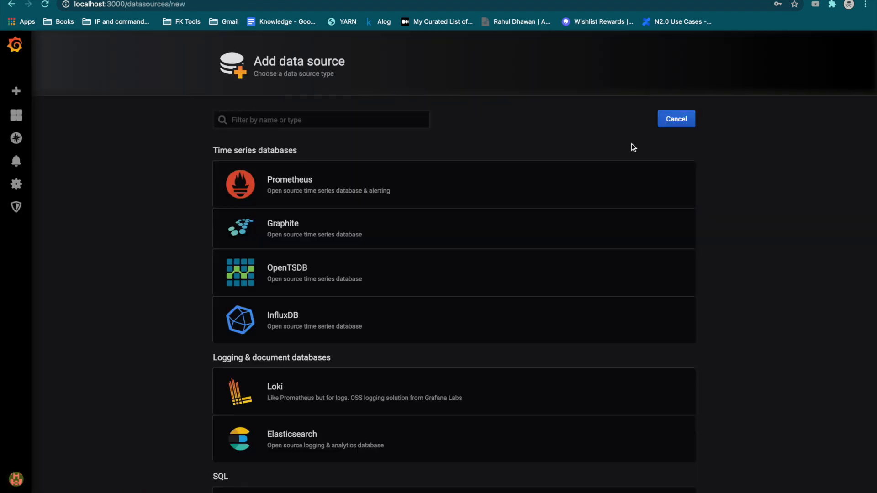
scroll("down", 3)
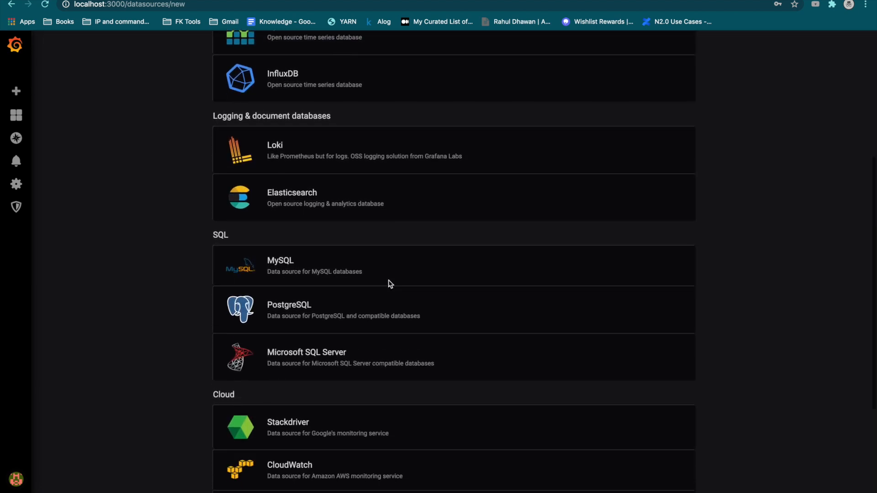
scroll("down", 3)
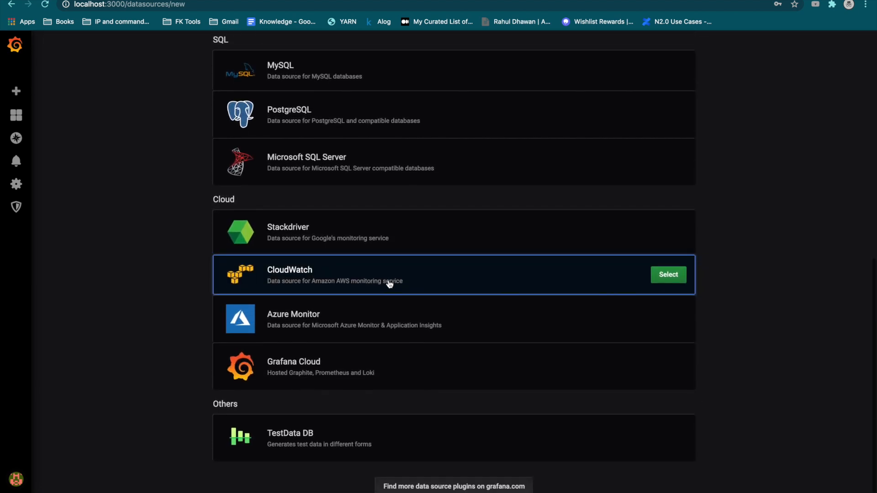
scroll("up", 3)
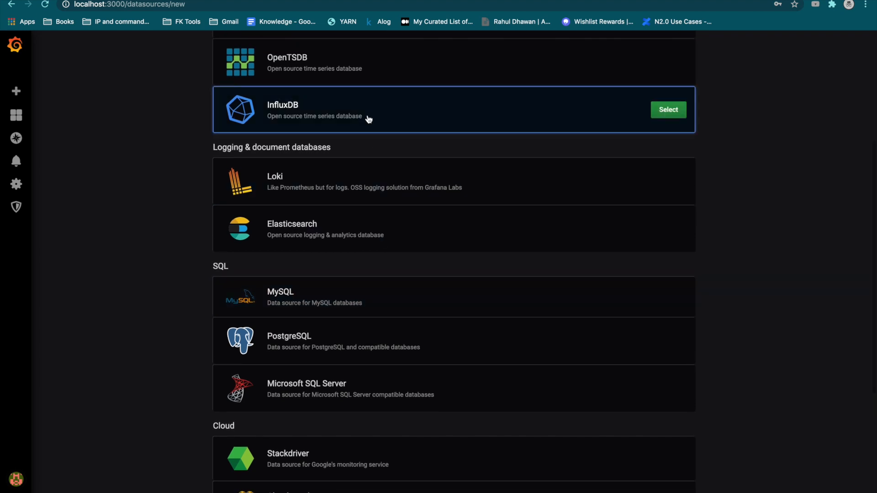
scroll("down", 3)
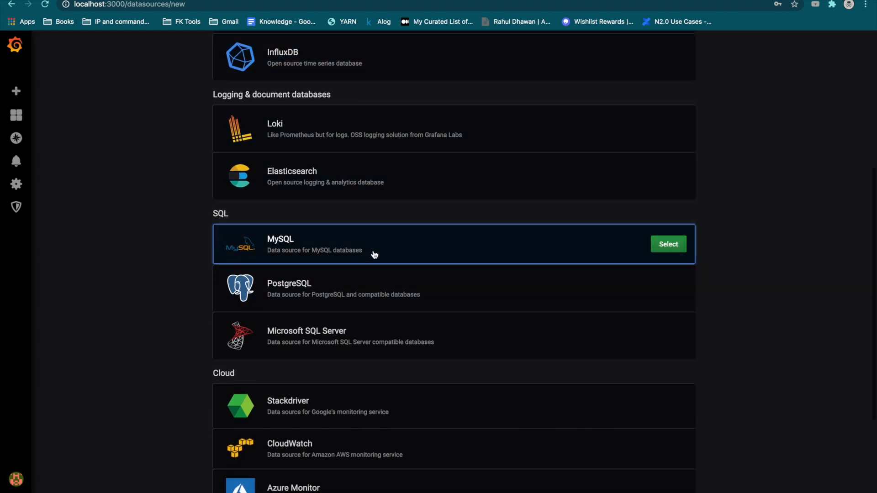
left_click(668, 244)
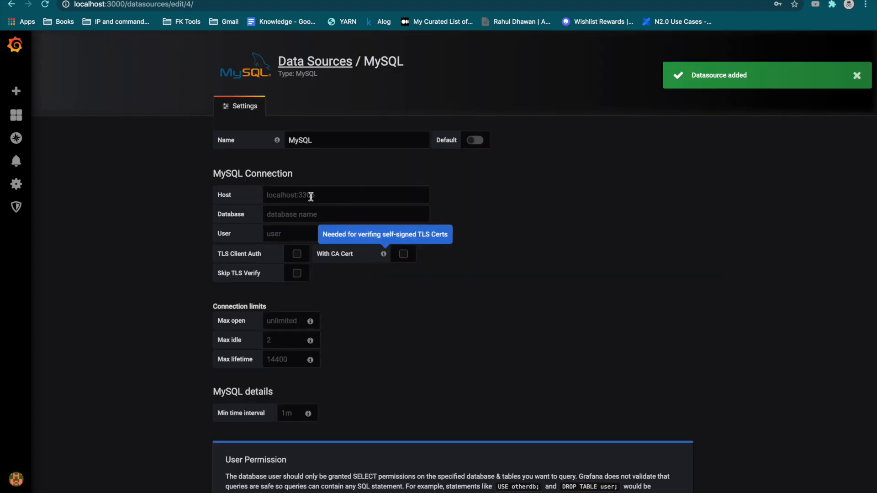
Delete the MySQL data source and confirm the deletion
left_click(345, 195)
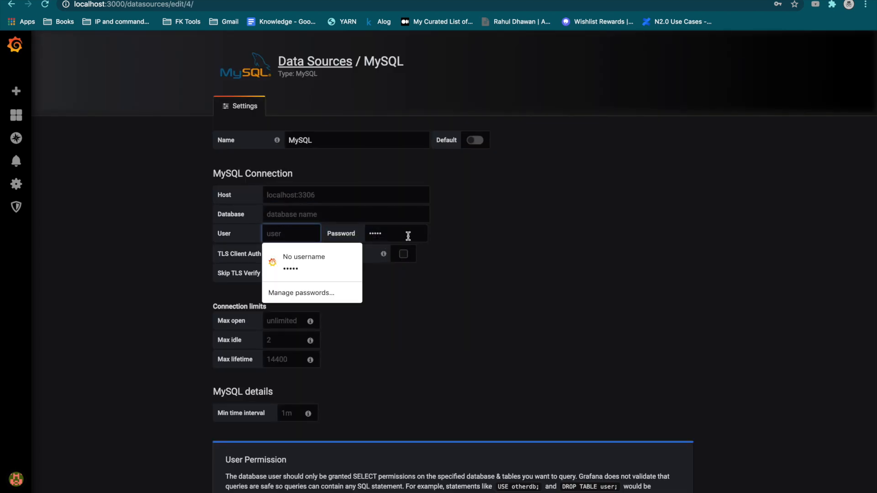
scroll("down", 3)
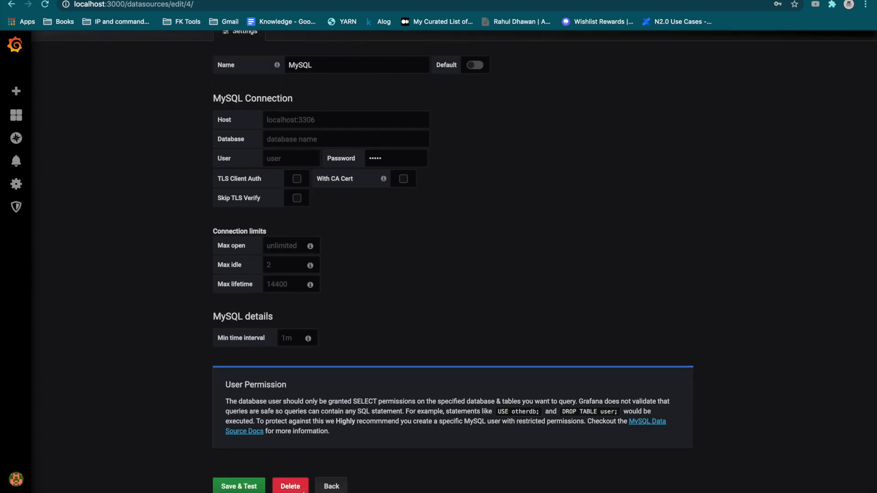
left_click(289, 486)
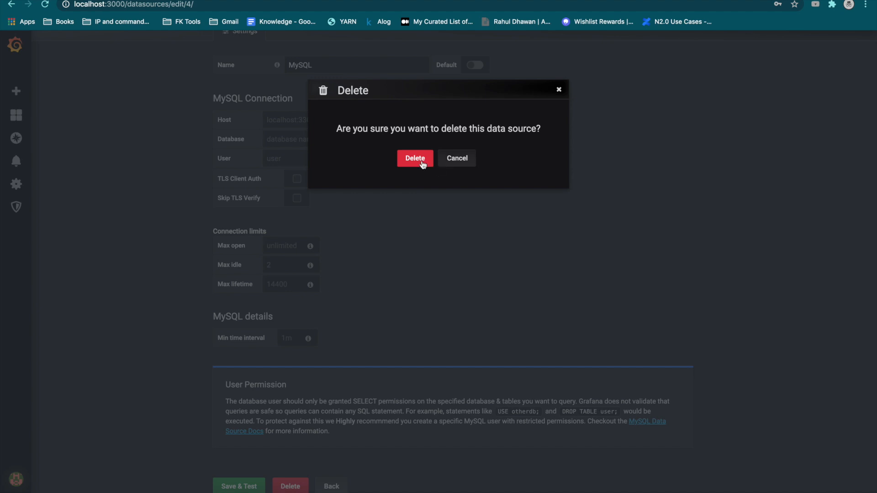
left_click(414, 158)
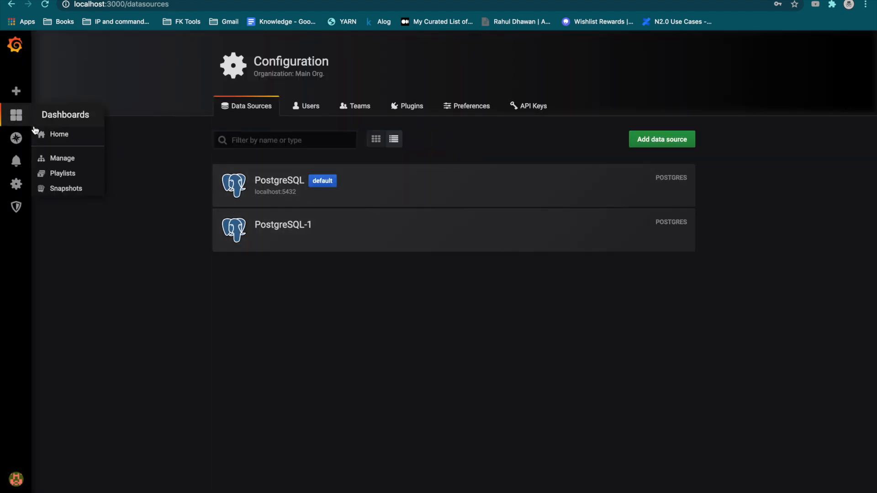
Open First_adash from the dashboard list and add a query in raw SQL mode
left_click(62, 158)
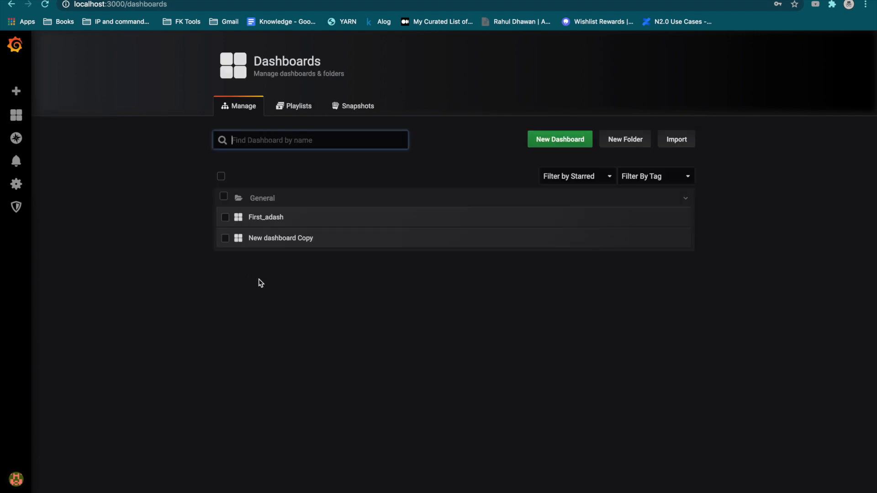
left_click(265, 217)
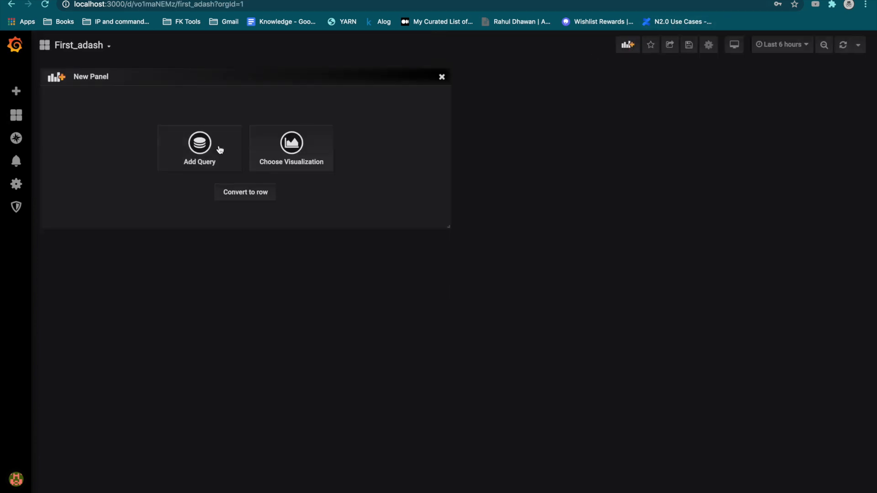
left_click(199, 148)
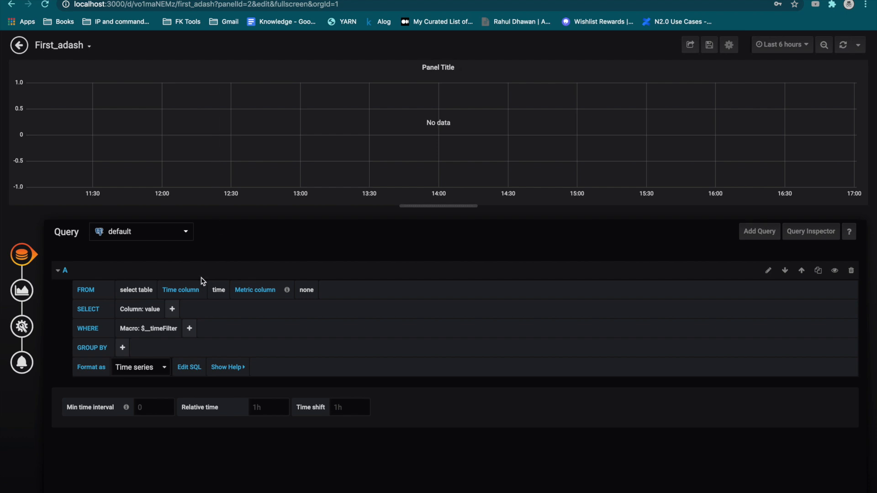
mouse_move(182, 238)
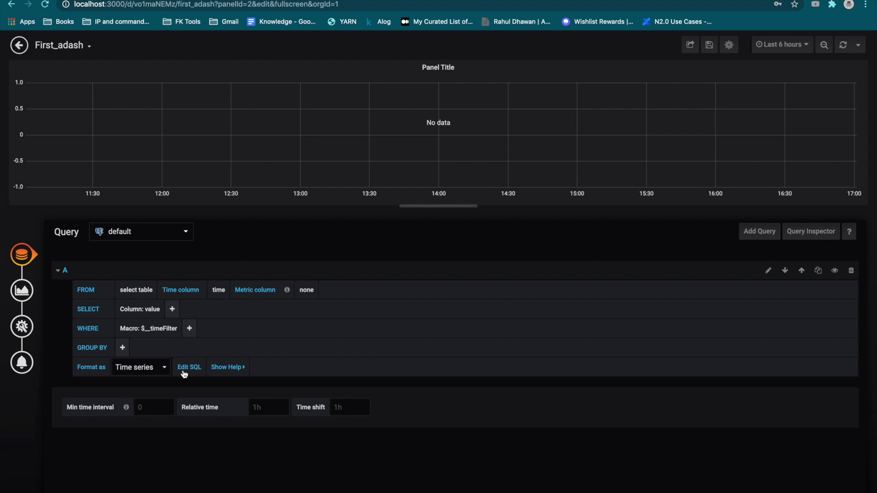
left_click(189, 367)
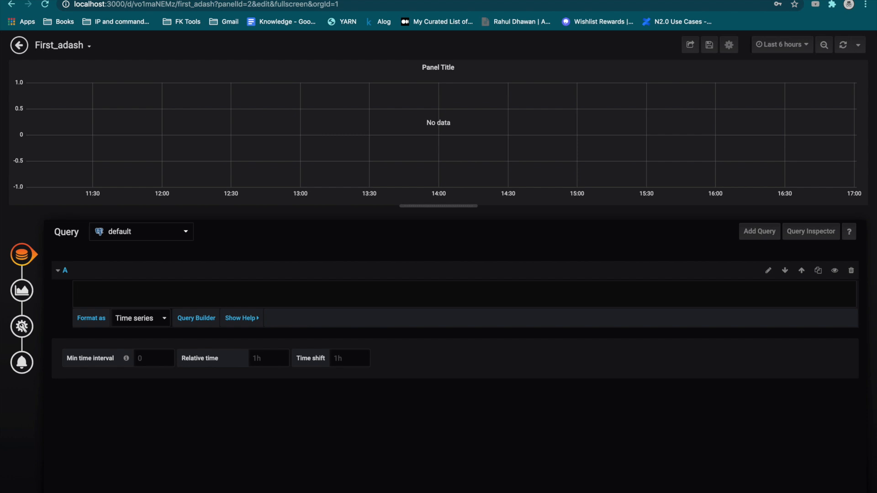
Enter the SQL query 'select count(*) from reasons'
type("select")
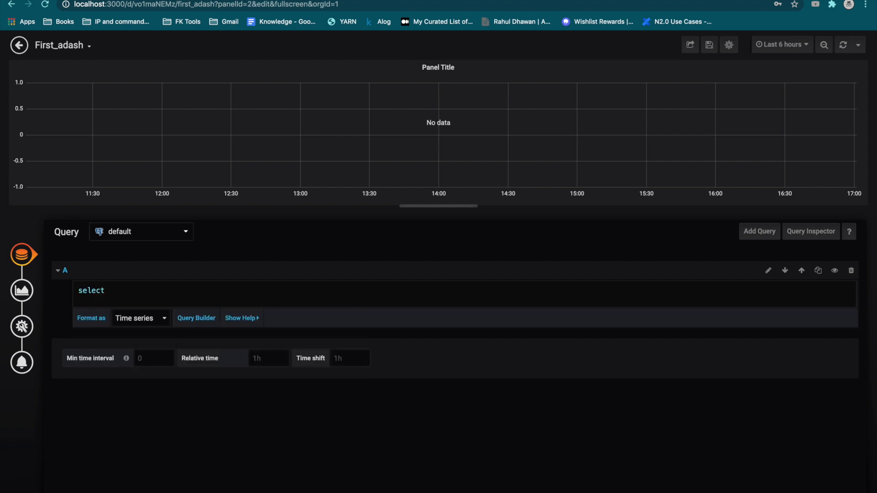
type("count(*)")
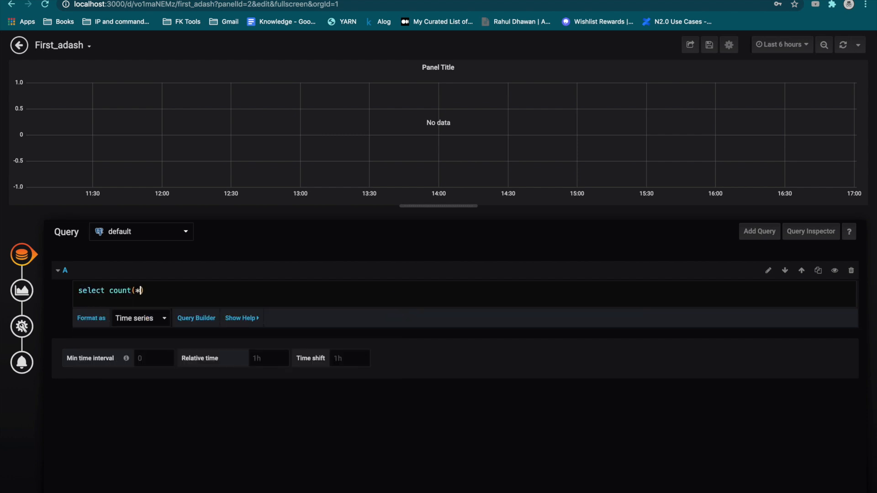
type("from")
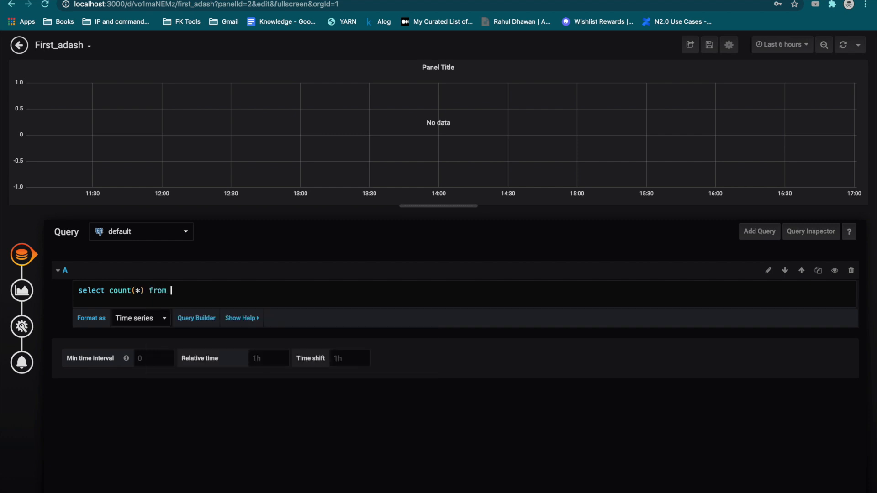
type("reasons")
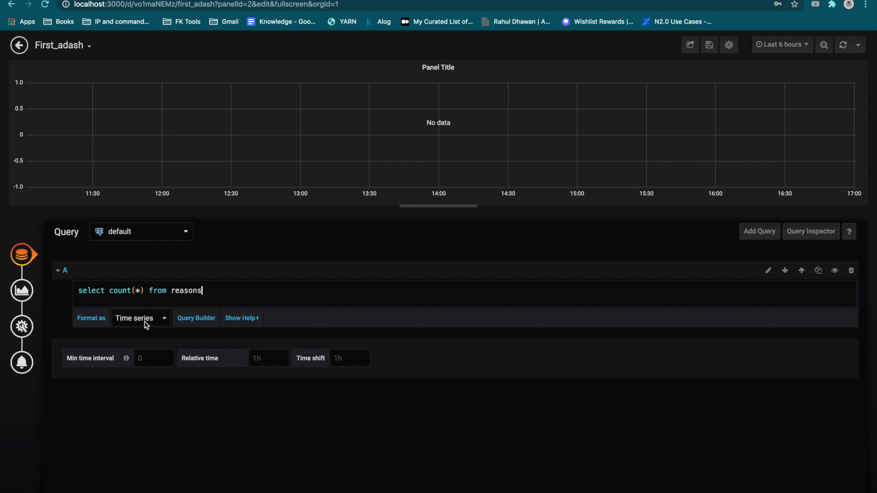
Set the count query's Format as option to Table
left_click(140, 318)
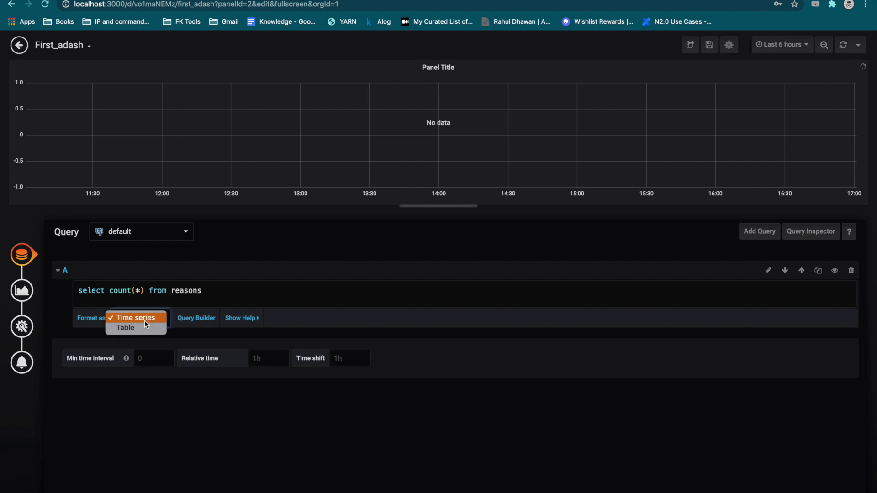
left_click(135, 318)
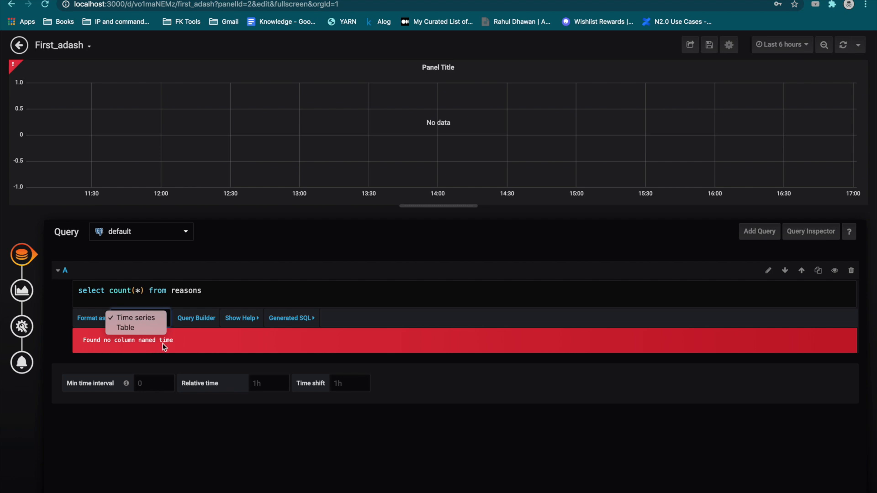
mouse_move(306, 185)
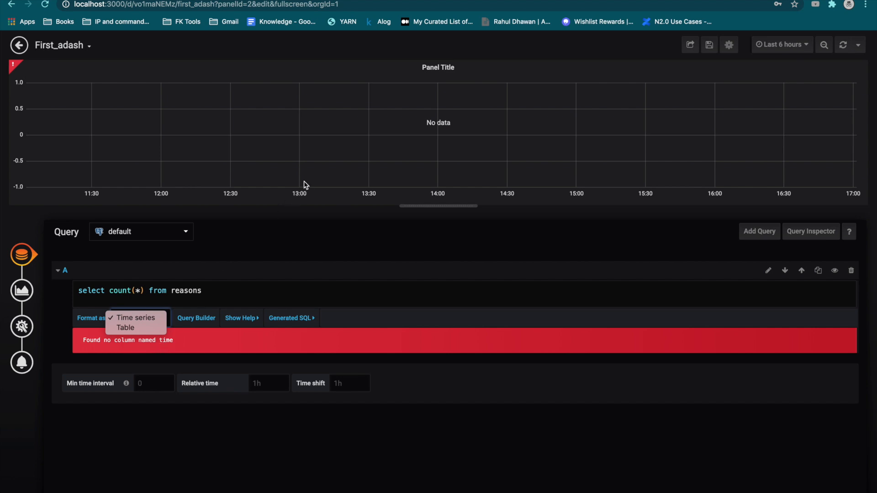
mouse_move(547, 162)
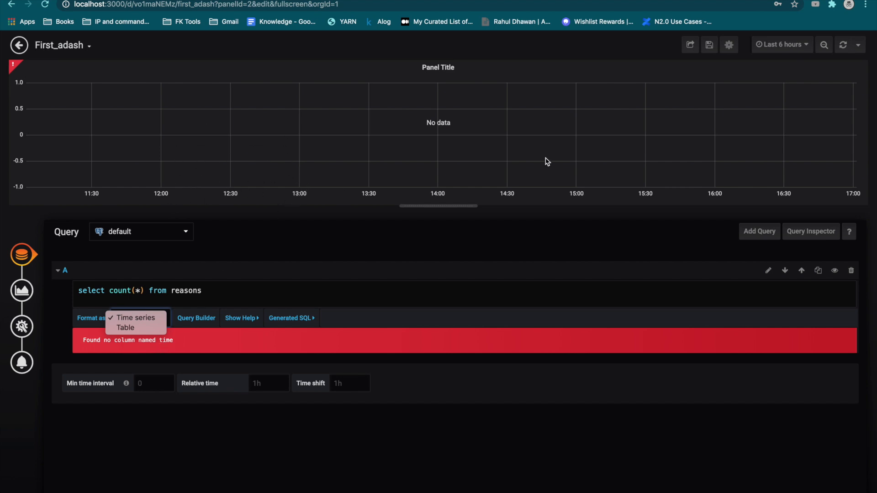
mouse_move(378, 172)
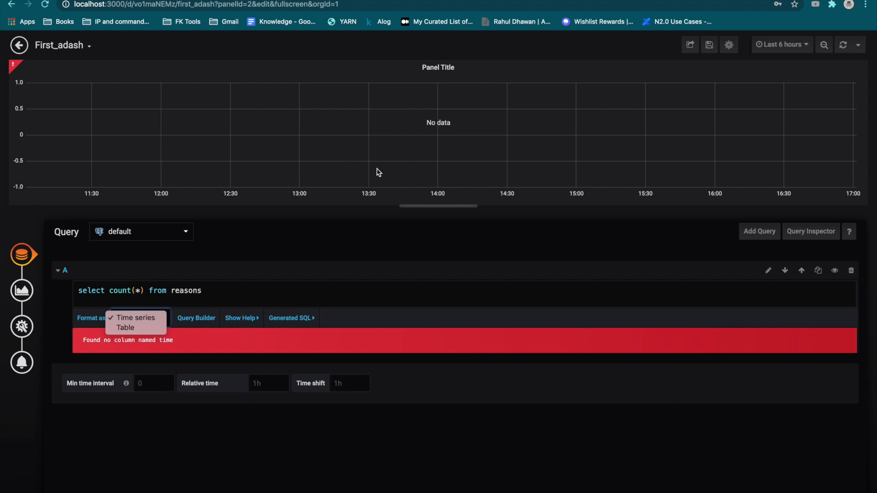
mouse_move(202, 281)
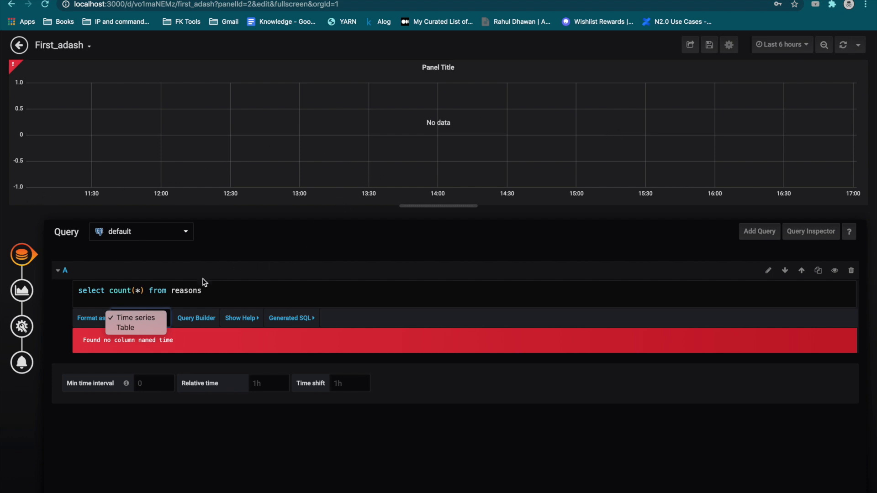
mouse_move(125, 328)
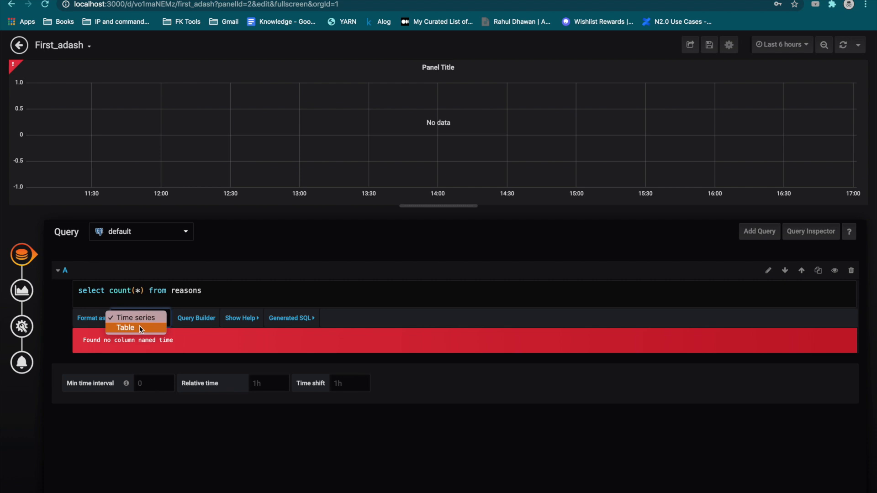
left_click(125, 328)
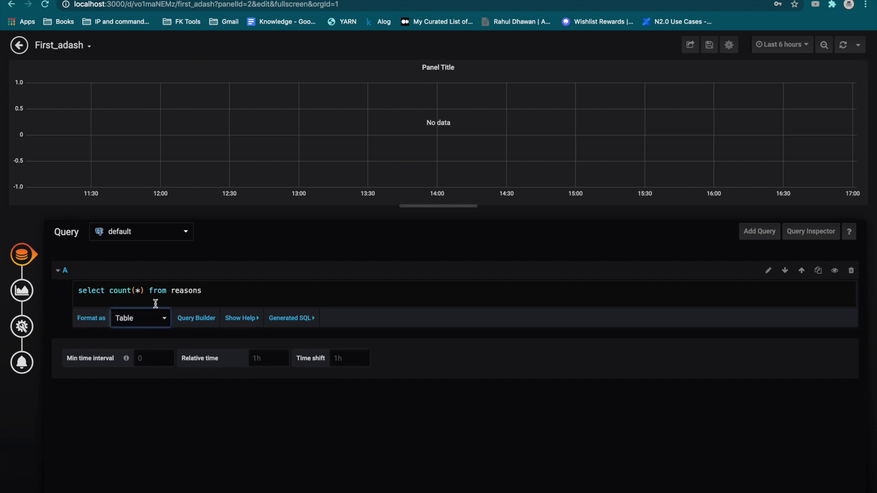
mouse_move(172, 296)
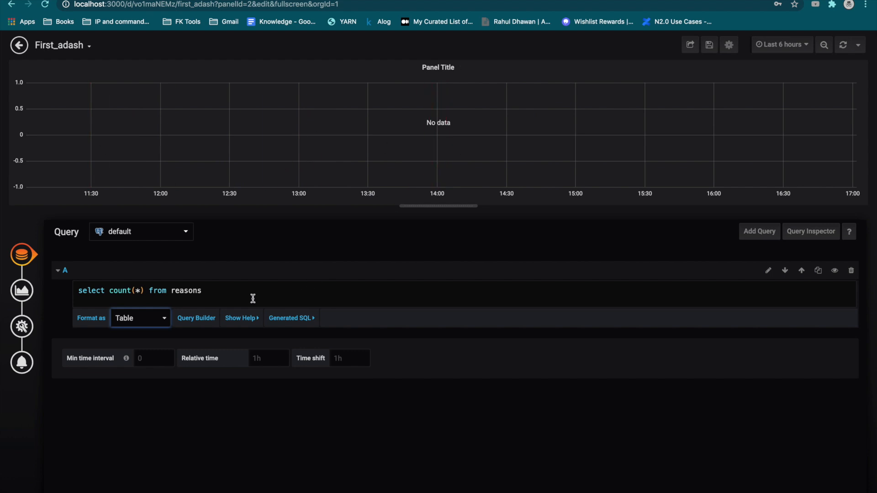
mouse_move(21, 290)
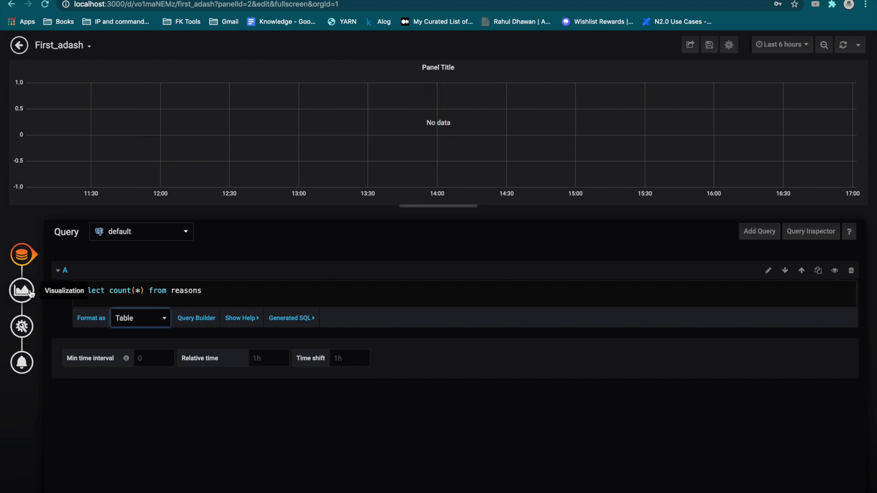
Switch the panel to the Singlestat visualization, displaying 12
left_click(21, 291)
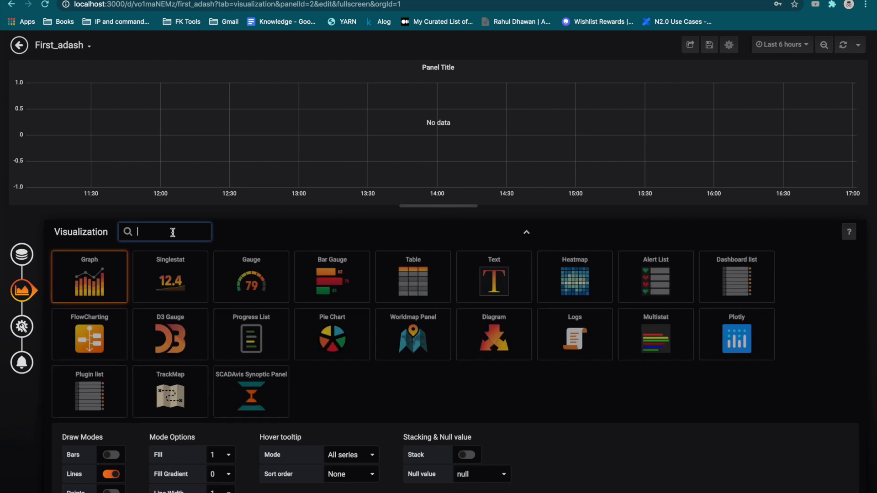
mouse_move(331, 334)
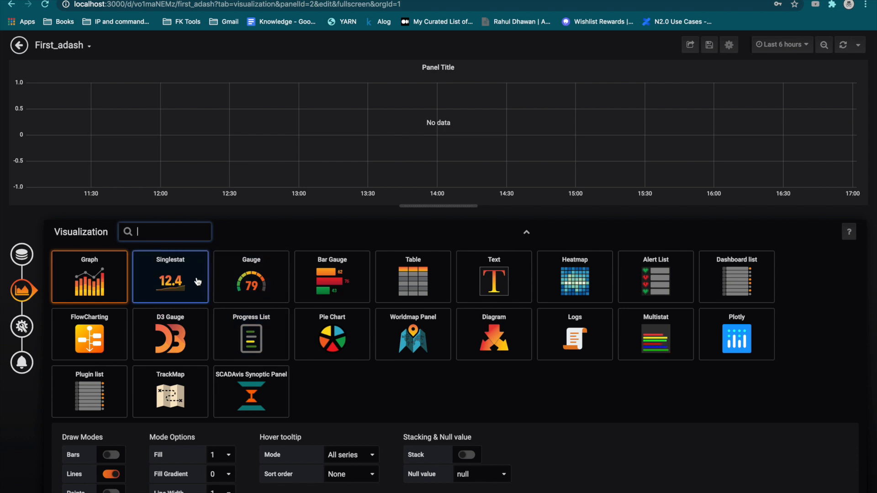
left_click(170, 277)
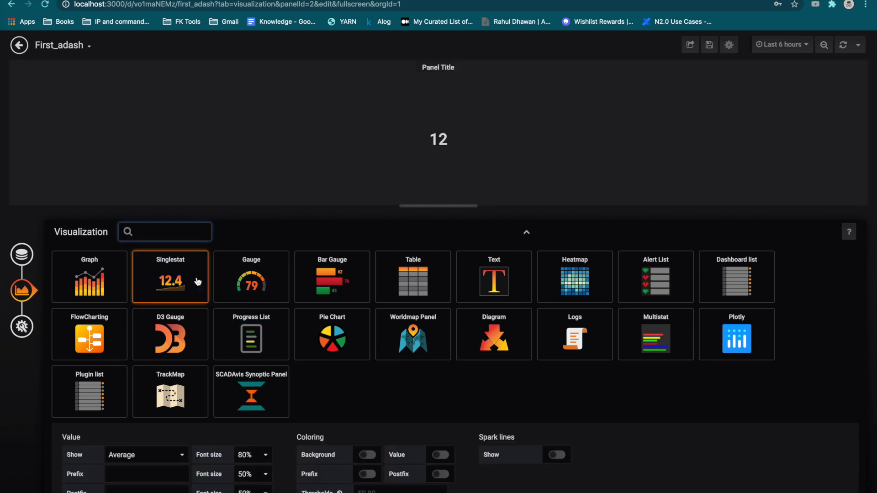
mouse_move(46, 316)
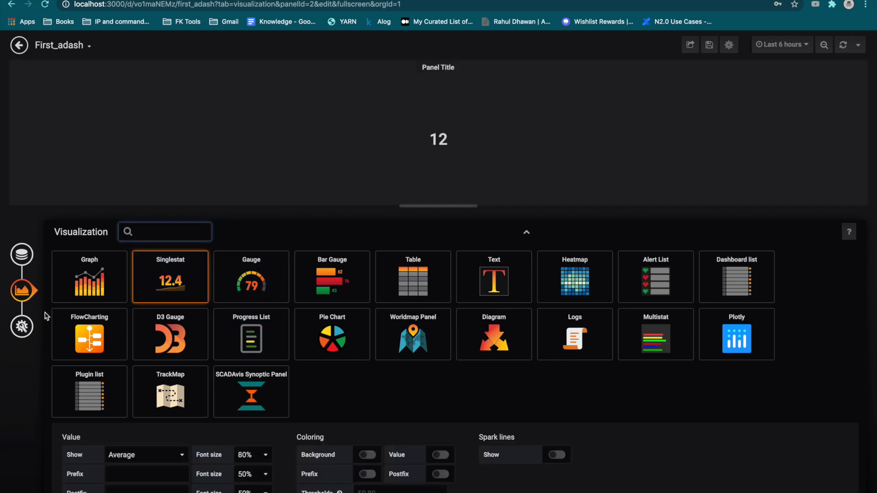
left_click(22, 326)
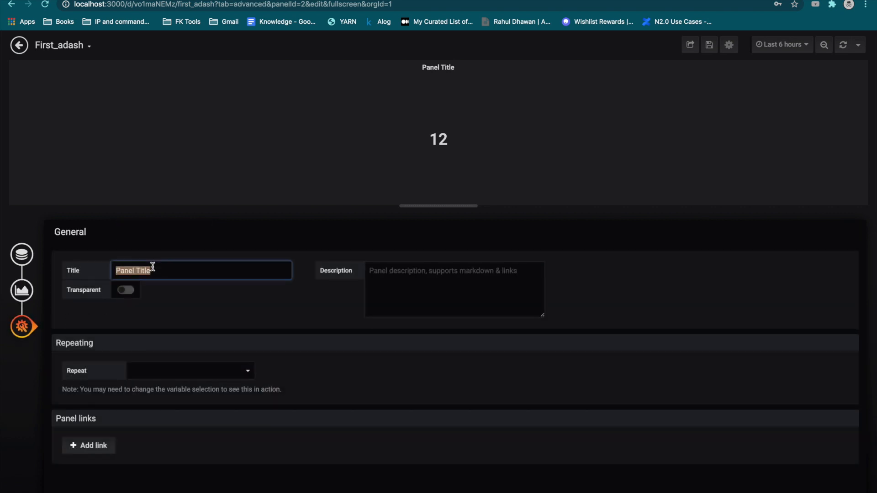
Title the panel 'number of rows'
type("number")
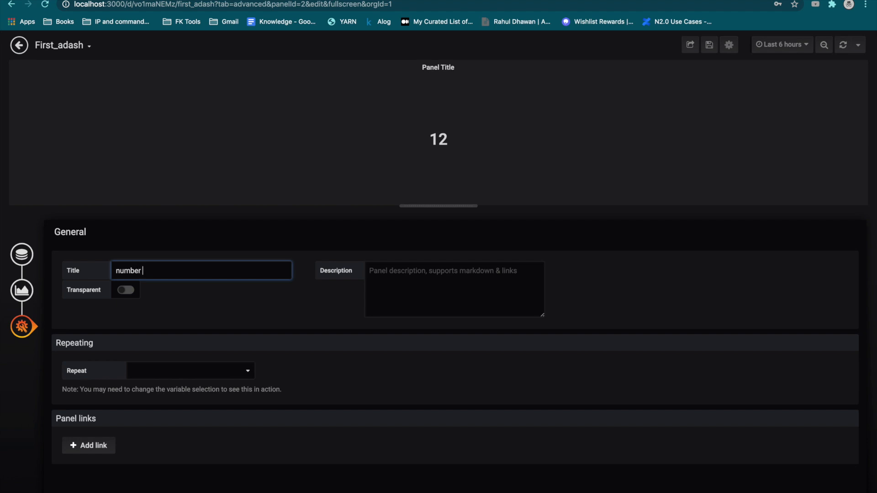
type("of row")
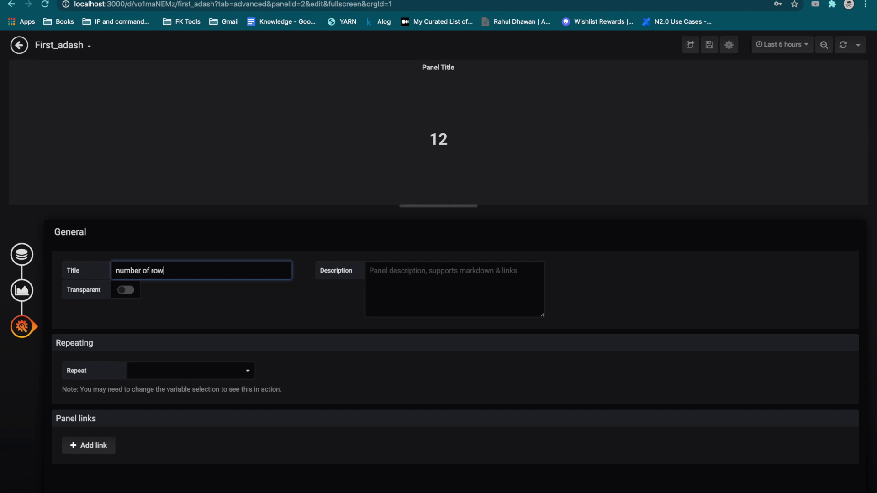
type("s")
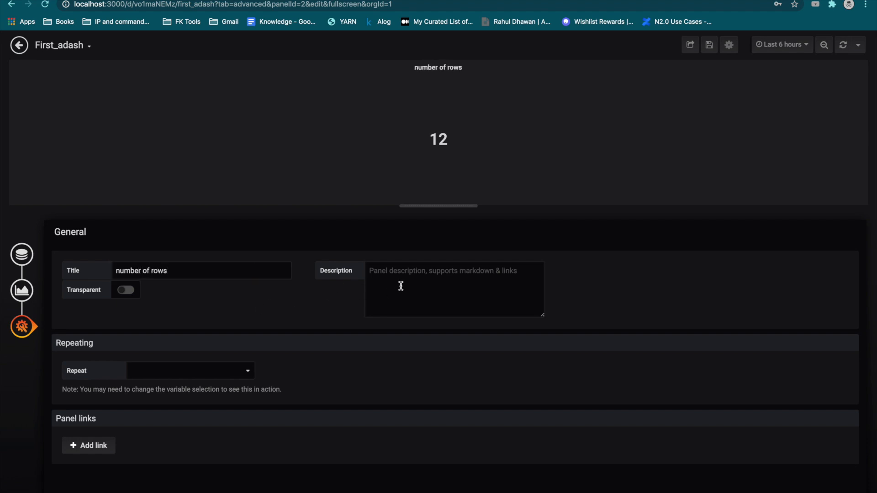
left_click(454, 288)
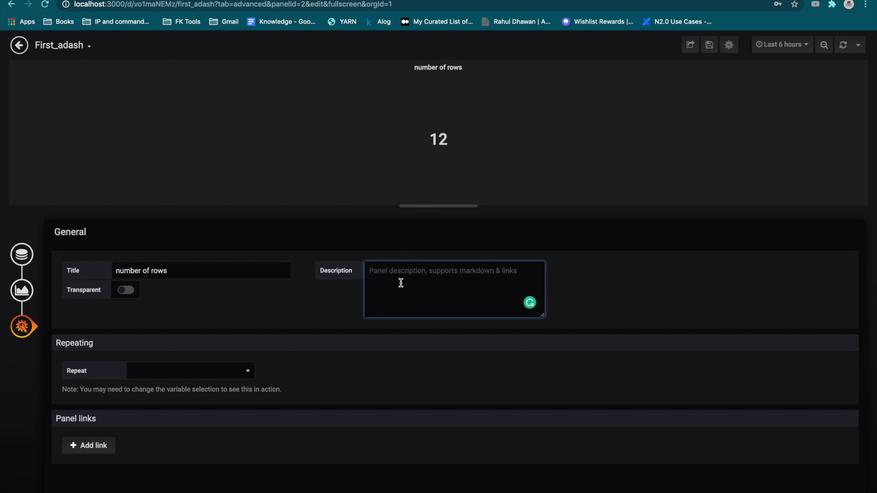
Add the description 'It will show us number of records'
type("It will")
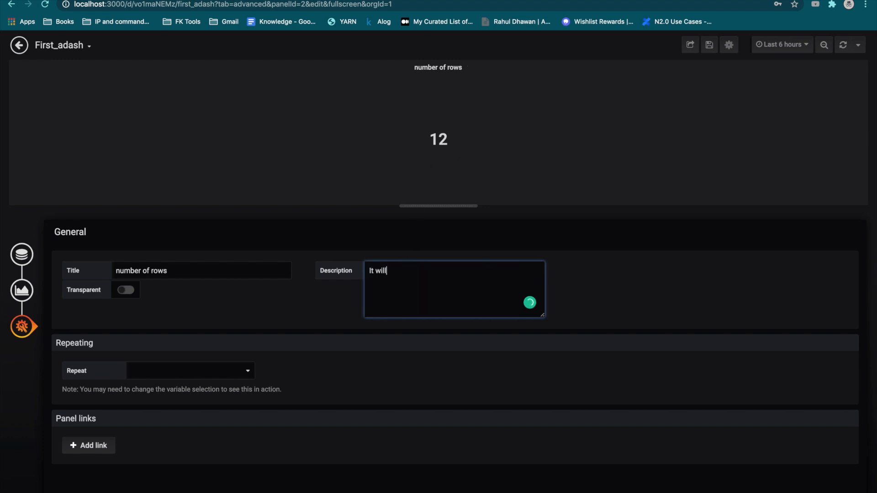
type("show us n")
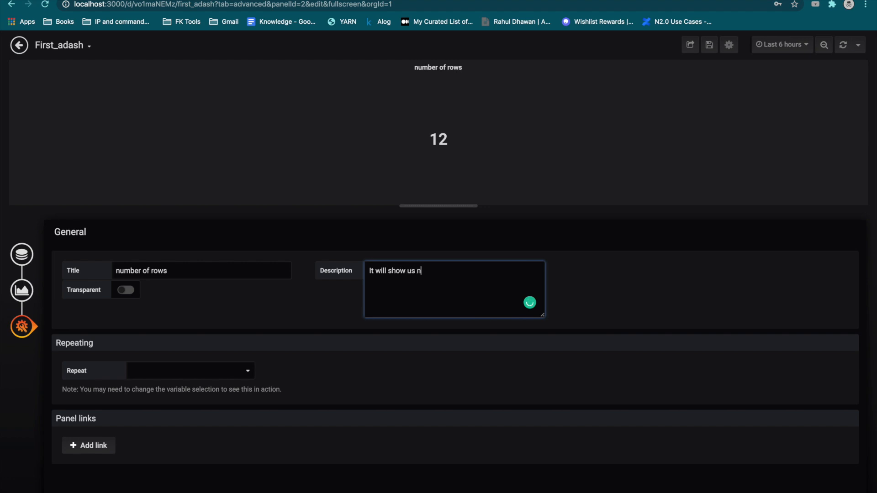
type("umber of records")
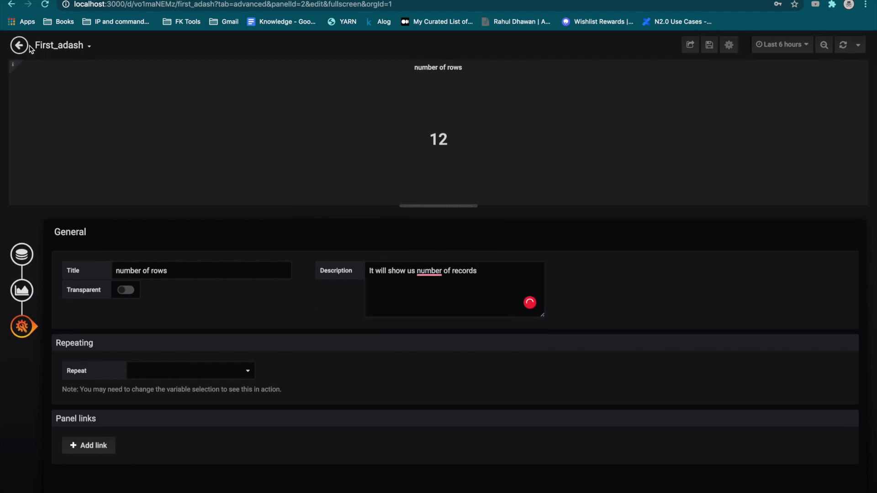
Exit panel editing back to the First_adash dashboard
left_click(20, 46)
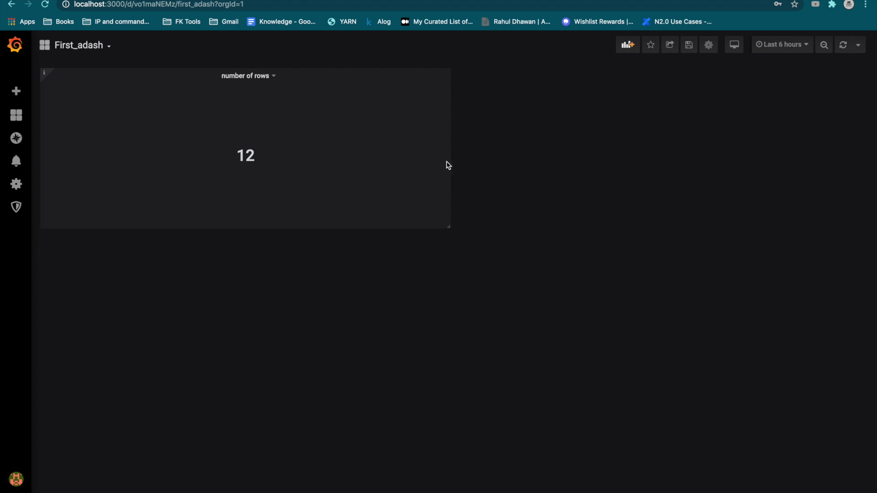
mouse_move(241, 189)
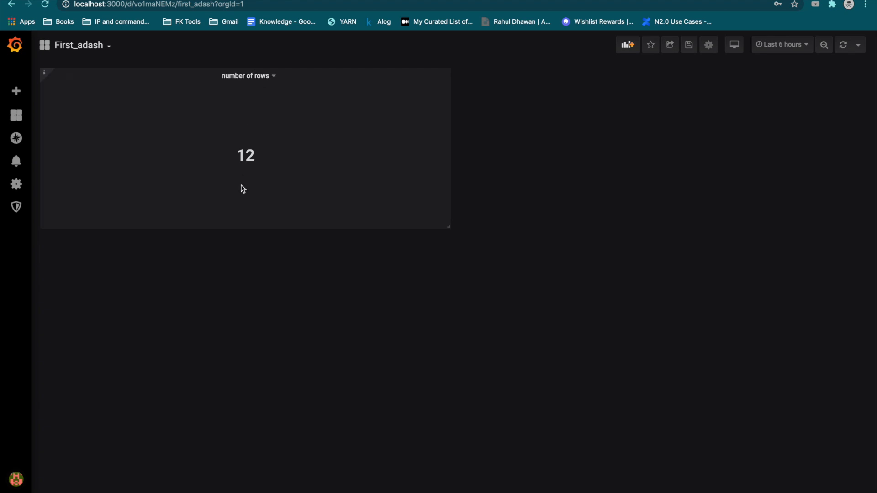
mouse_move(458, 166)
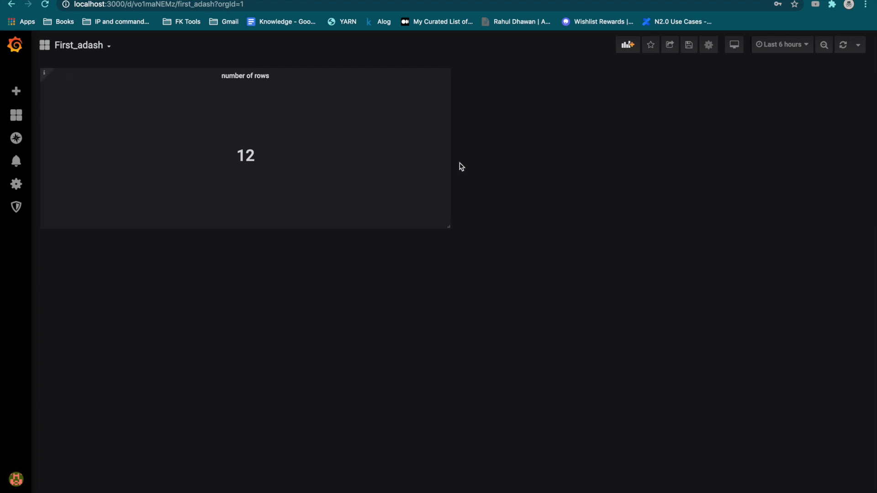
mouse_move(543, 150)
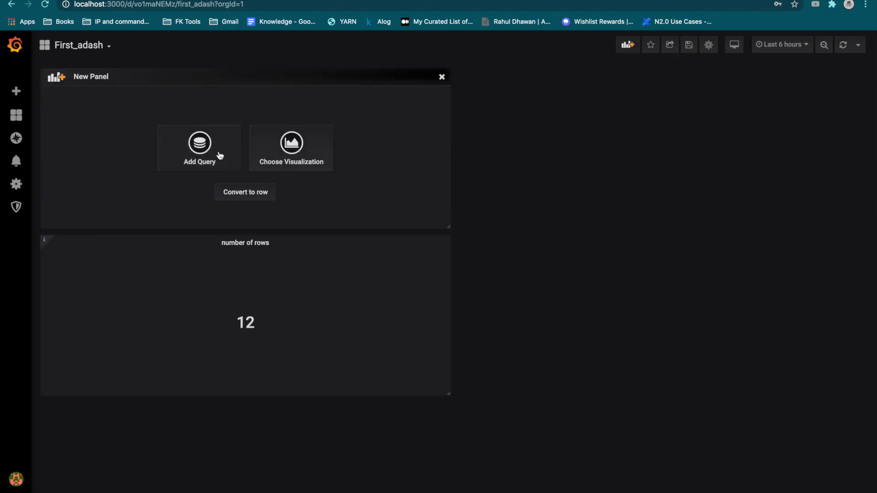
Add a raw SQL query to the second panel, formatted as Time series
left_click(200, 148)
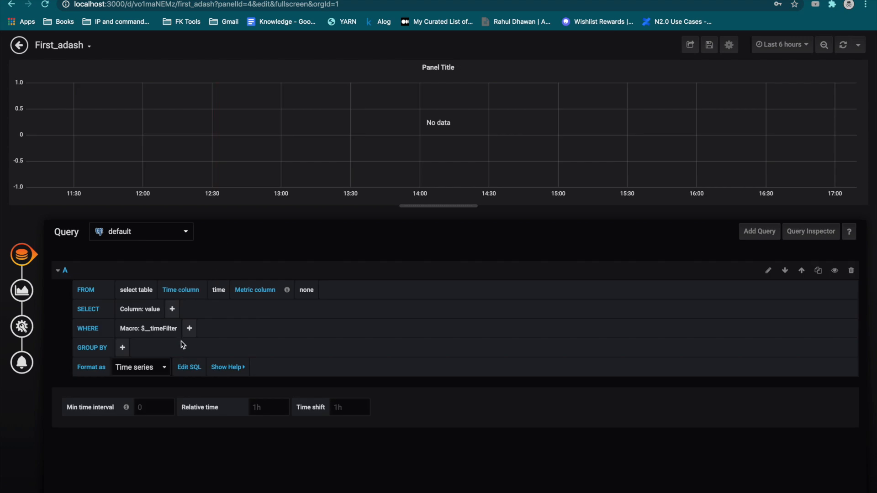
left_click(139, 366)
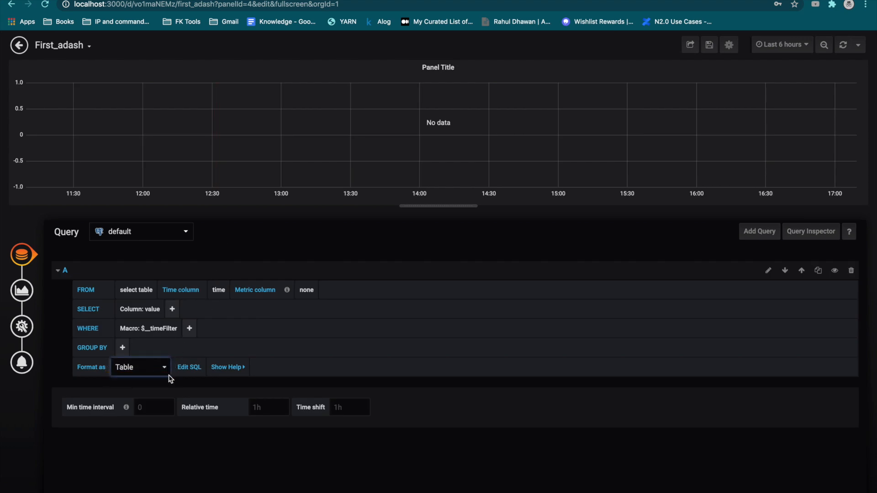
left_click(188, 367)
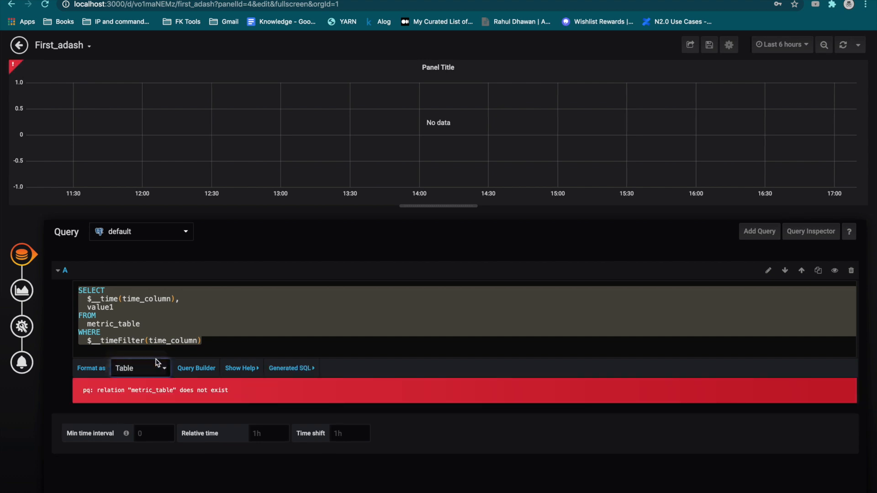
left_click(139, 368)
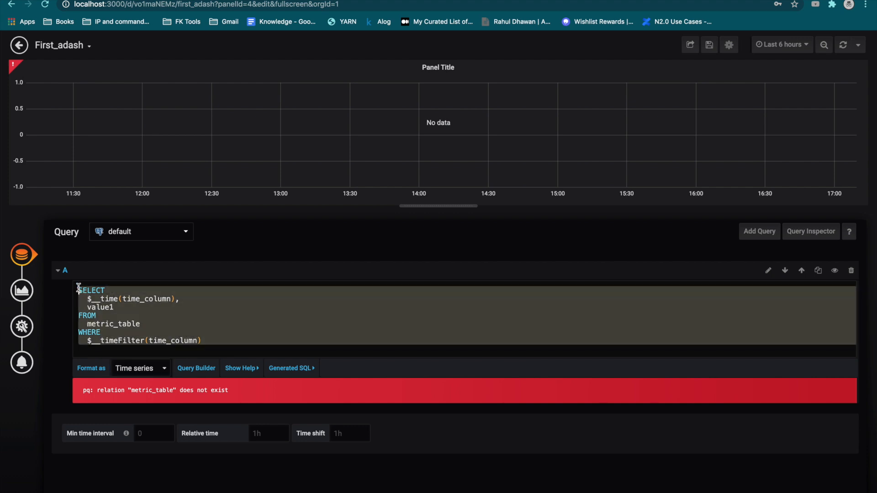
type("select now(")
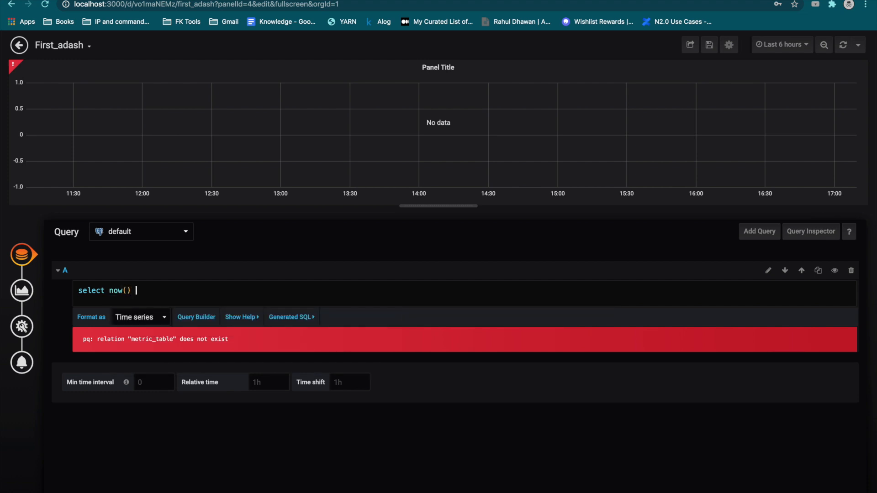
Run the query 'select now() as time,rescheduled_per from reasons' to plot rescheduled_per
type("has tim")
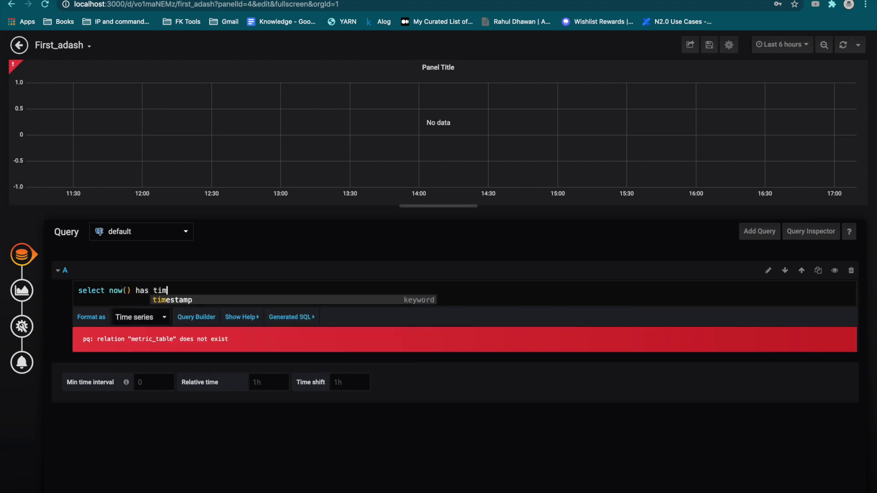
type("e")
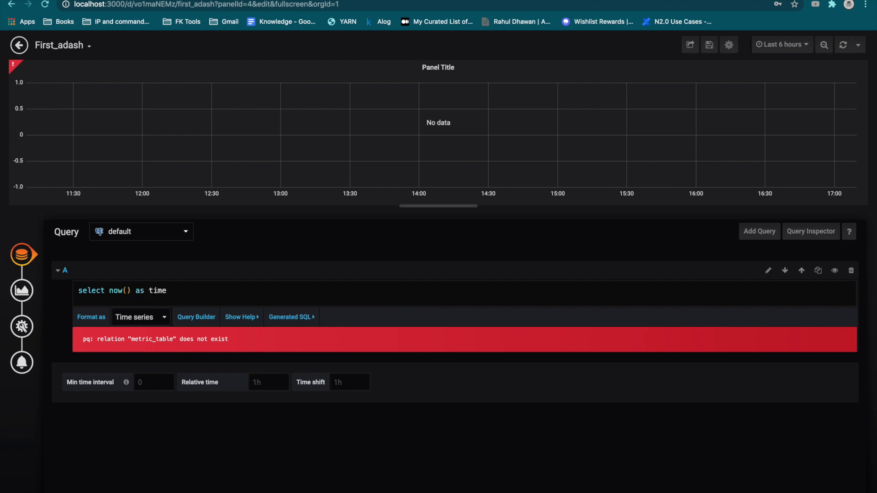
type(",")
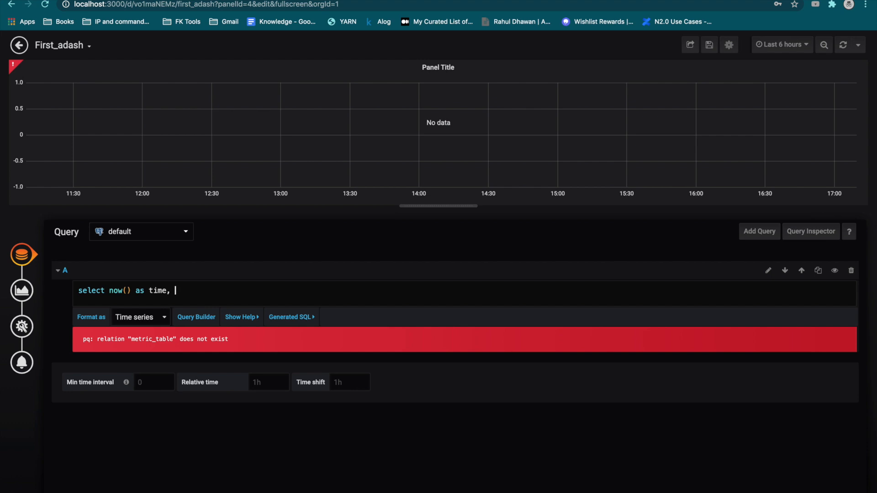
type("a")
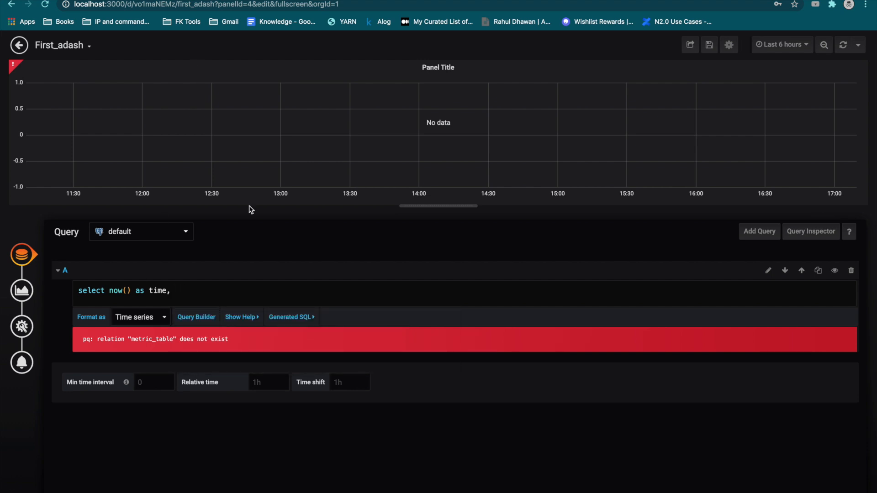
type("f")
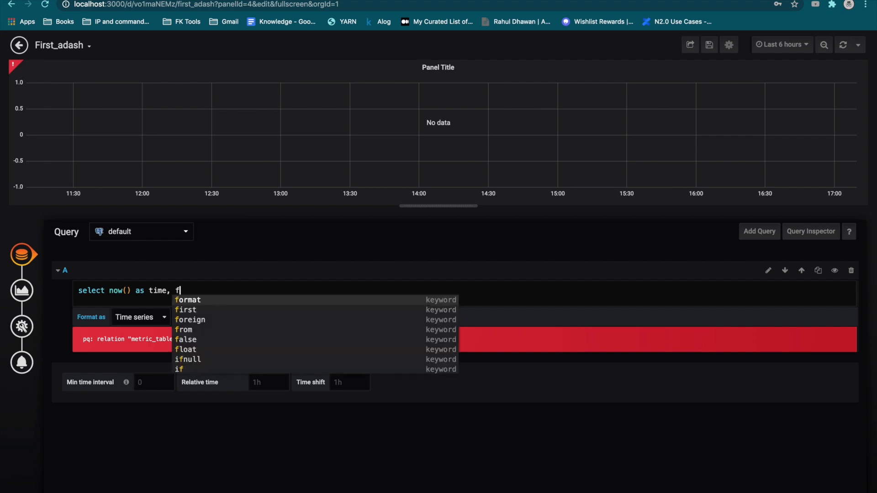
type("rom reasons")
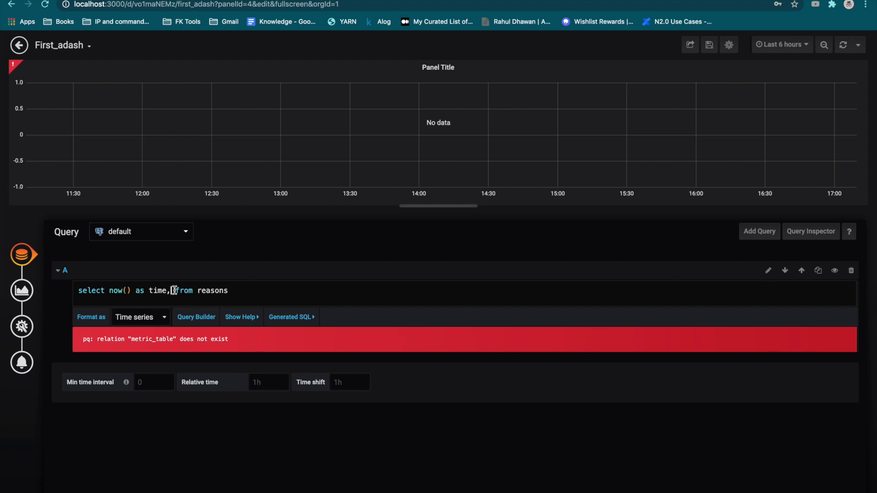
type("rescheduled_per")
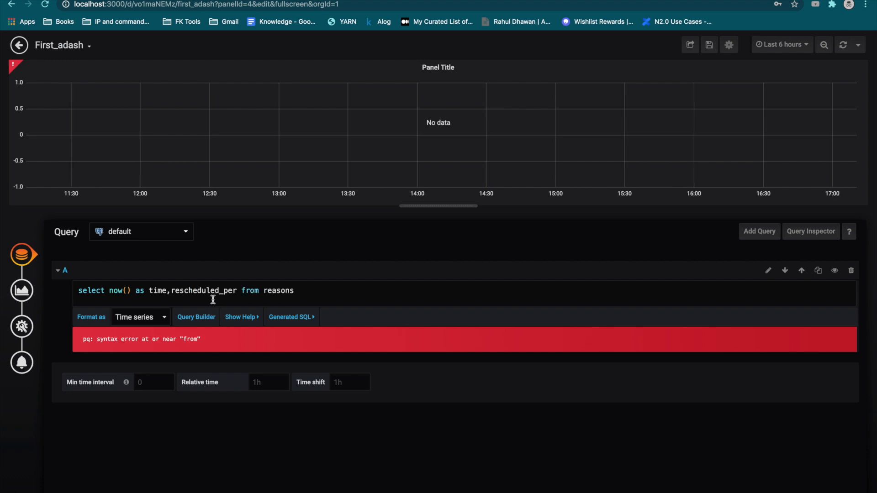
left_click(21, 290)
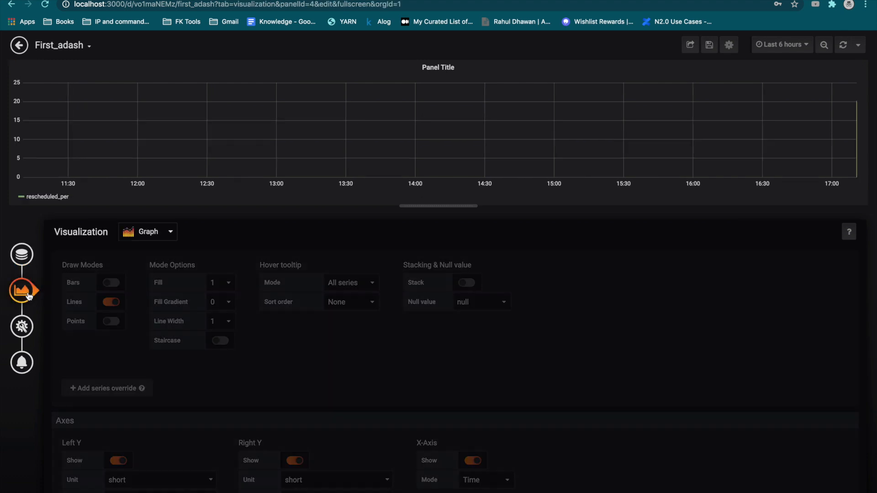
Browse visualization types, then re-enter 'select now() as time,rescheduled_per from reasons'
left_click(169, 231)
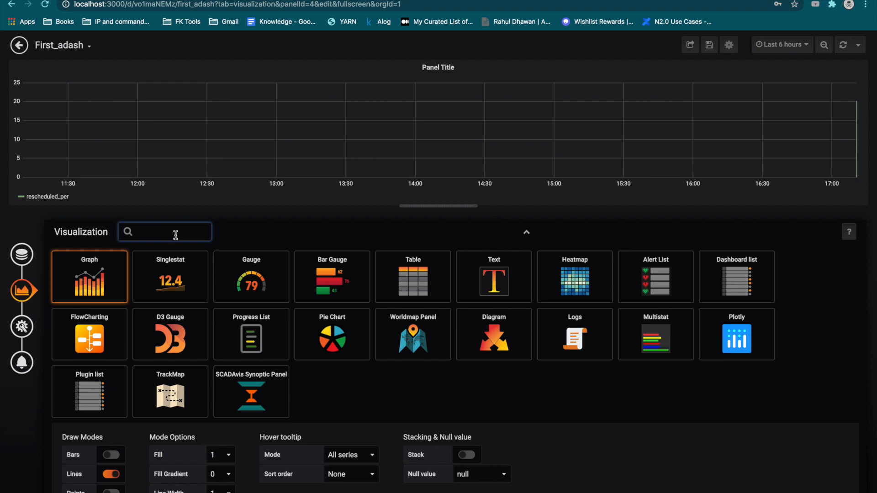
left_click(21, 254)
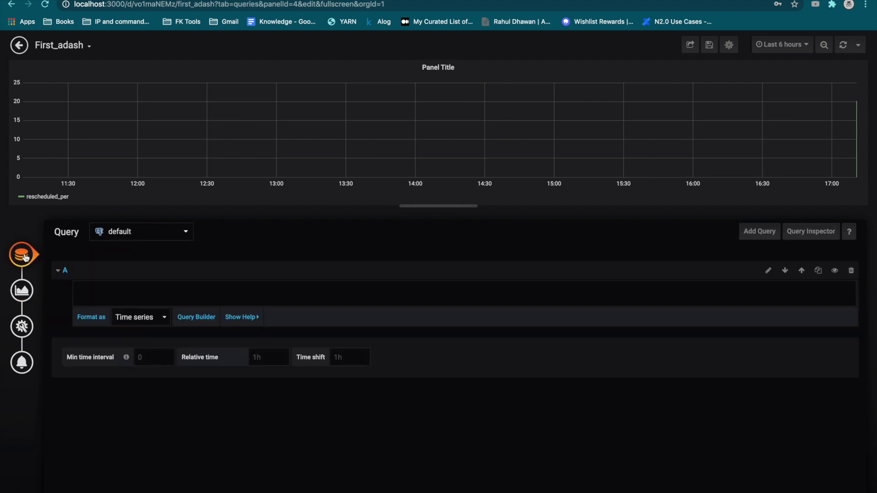
type("select now() as time,rescheduled_per from reasons")
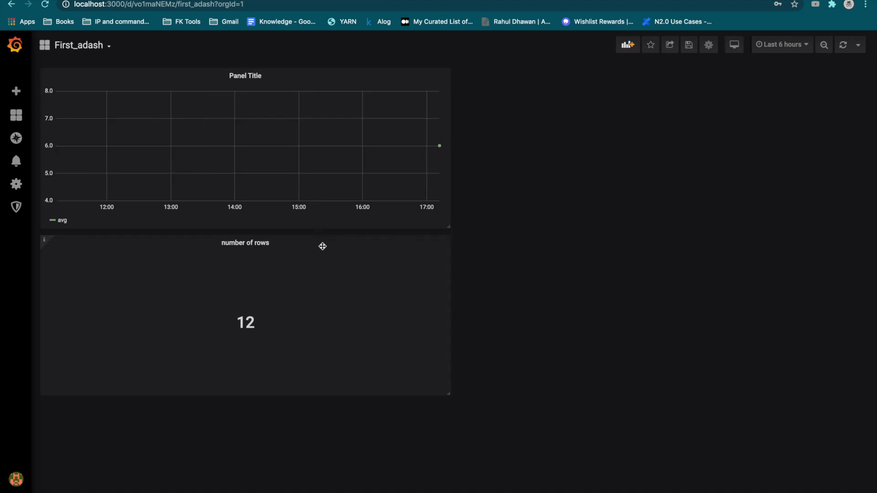
mouse_move(444, 152)
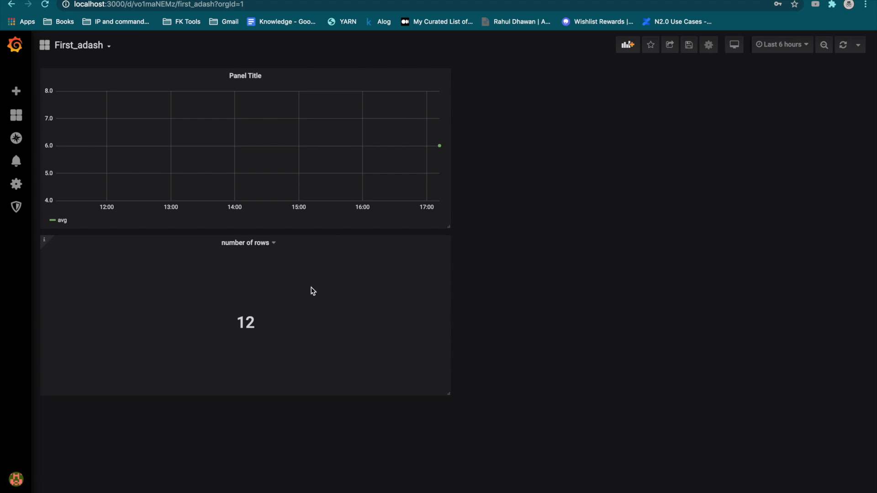
mouse_move(379, 168)
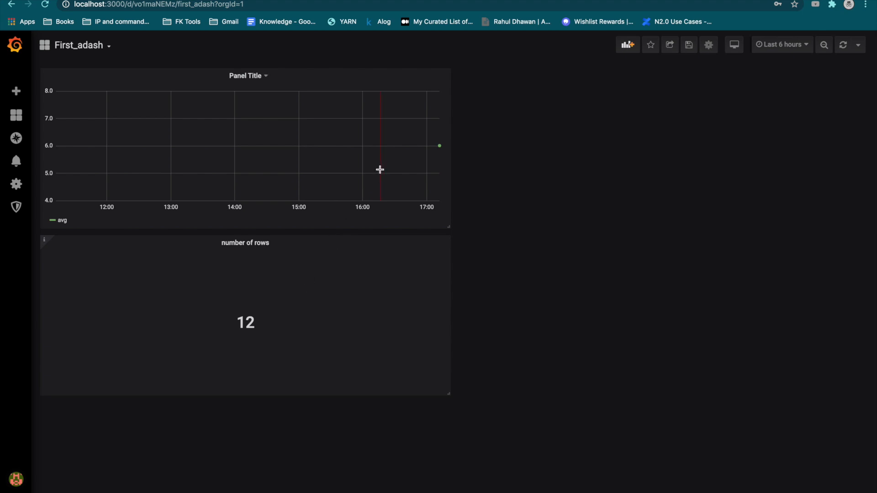
mouse_move(649, 231)
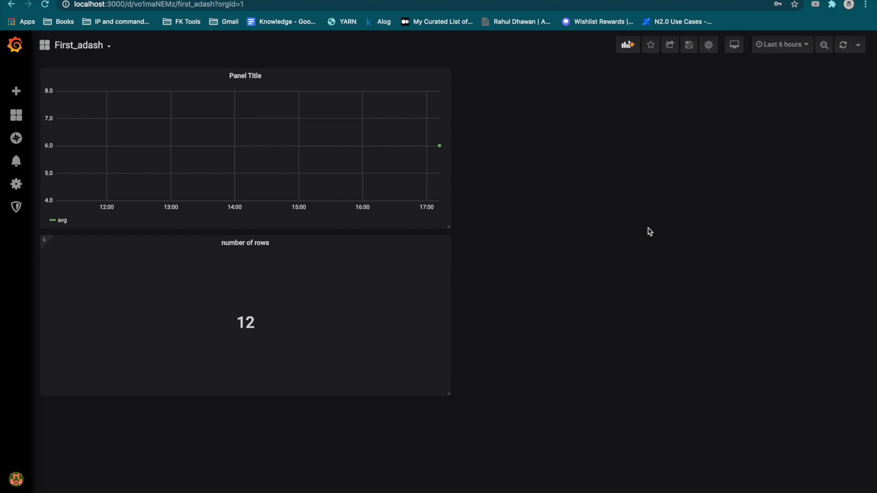